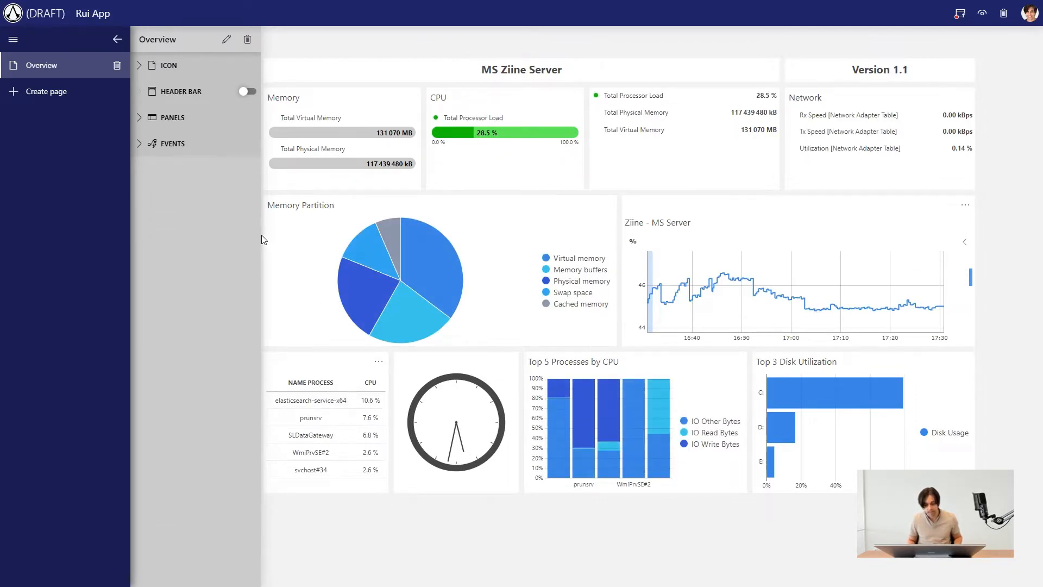
Step: Create a new page named Buttons
{"action": "left_click", "coordinate": [175, 39]}
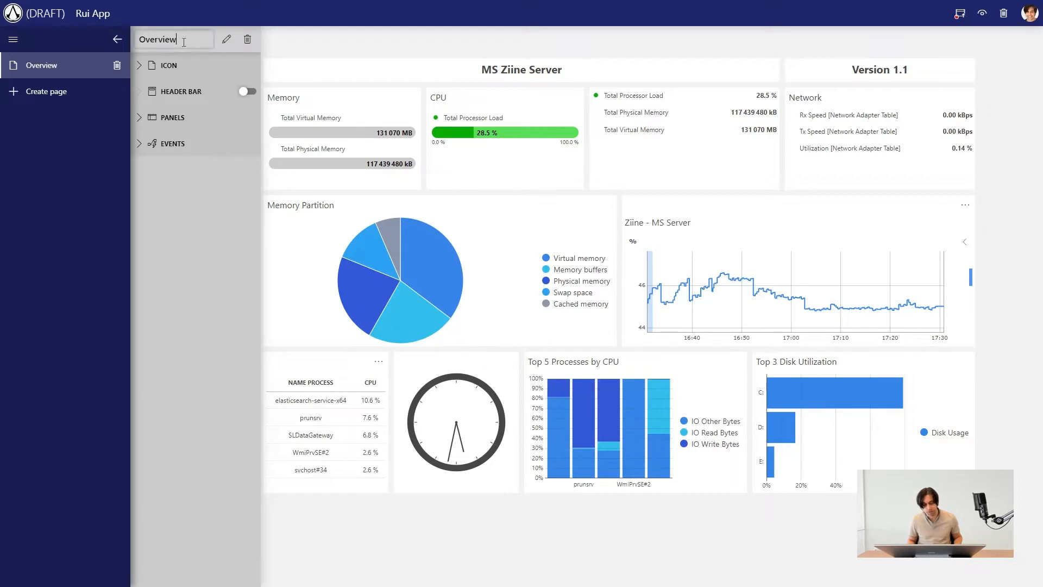
{"action": "mouse_move", "coordinate": [46, 91]}
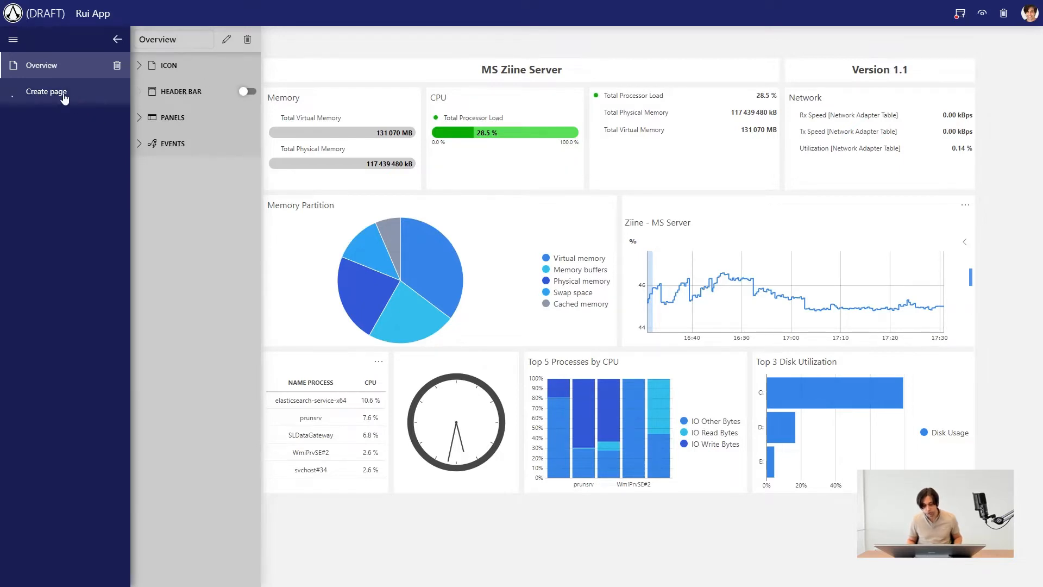
{"action": "left_click", "coordinate": [46, 91]}
{"action": "type", "text": "B"}
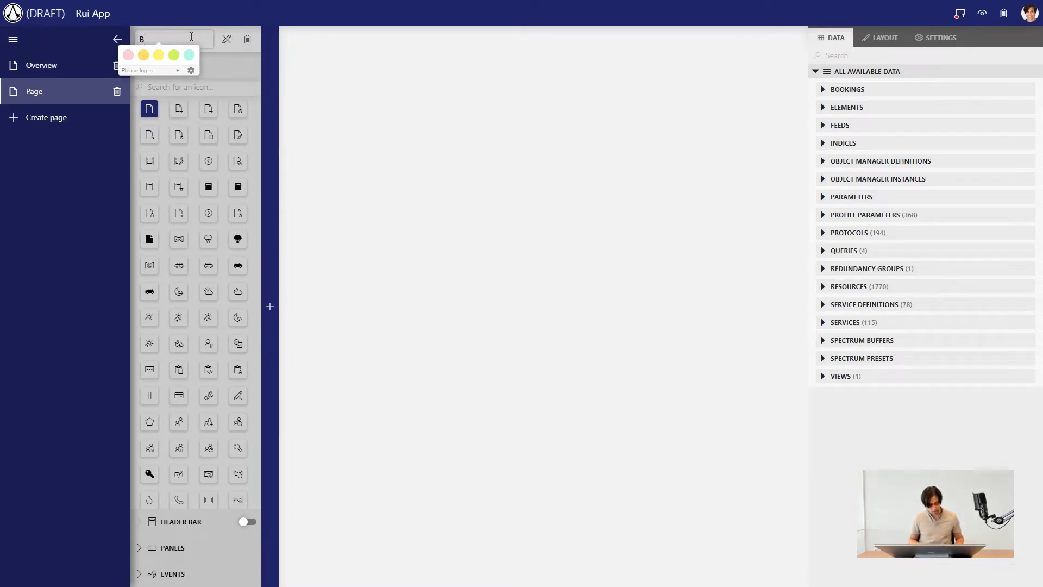
{"action": "type", "text": "uttons"}
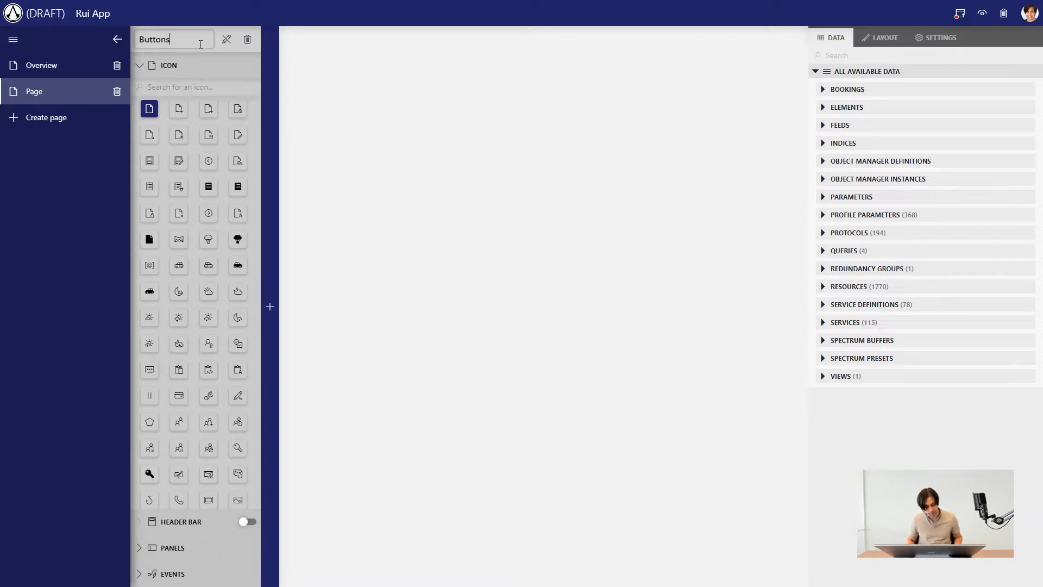
{"action": "left_click", "coordinate": [270, 306]}
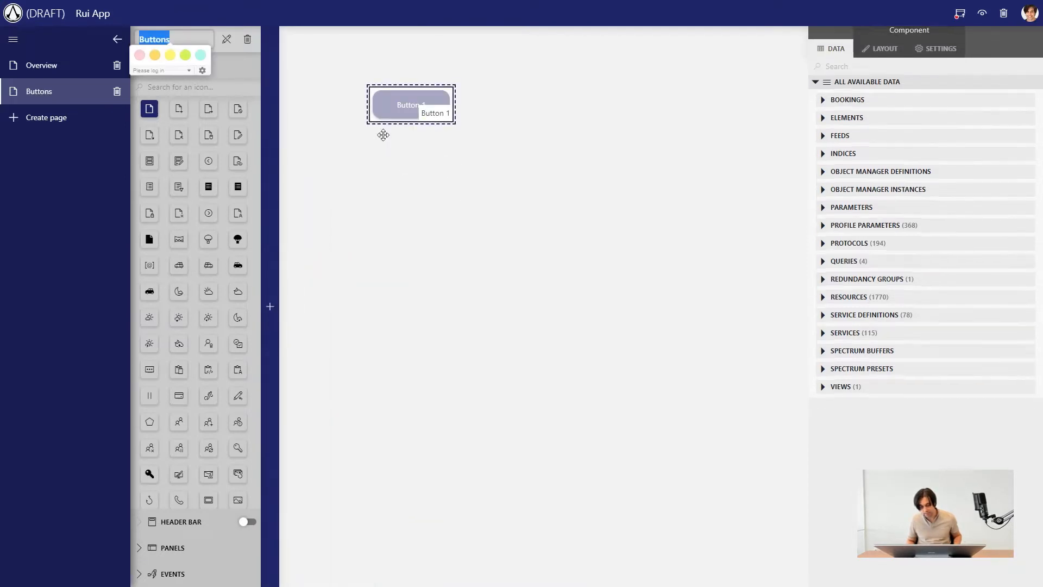
Step: Move the button to the top-left corner and duplicate it into a row of buttons
{"action": "left_click_drag", "start_coordinate": [411, 104], "coordinate": [322, 45]}
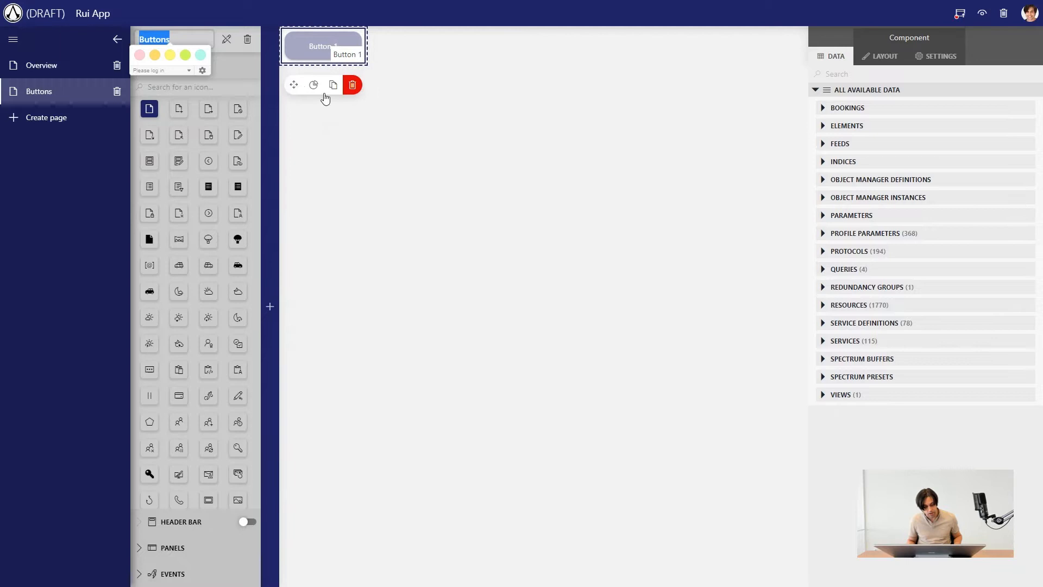
{"action": "left_click", "coordinate": [333, 85]}
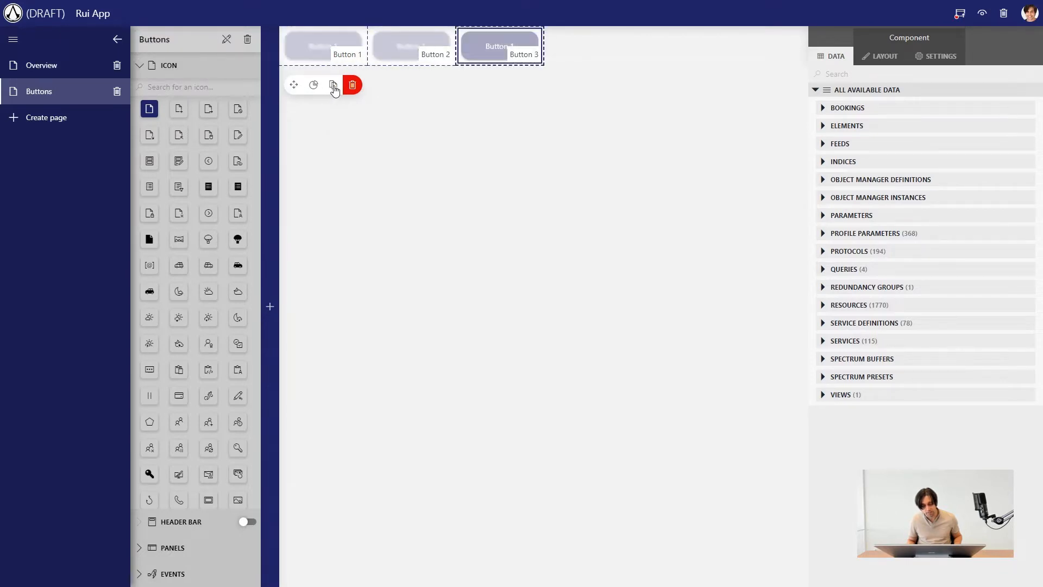
{"action": "left_click", "coordinate": [332, 85]}
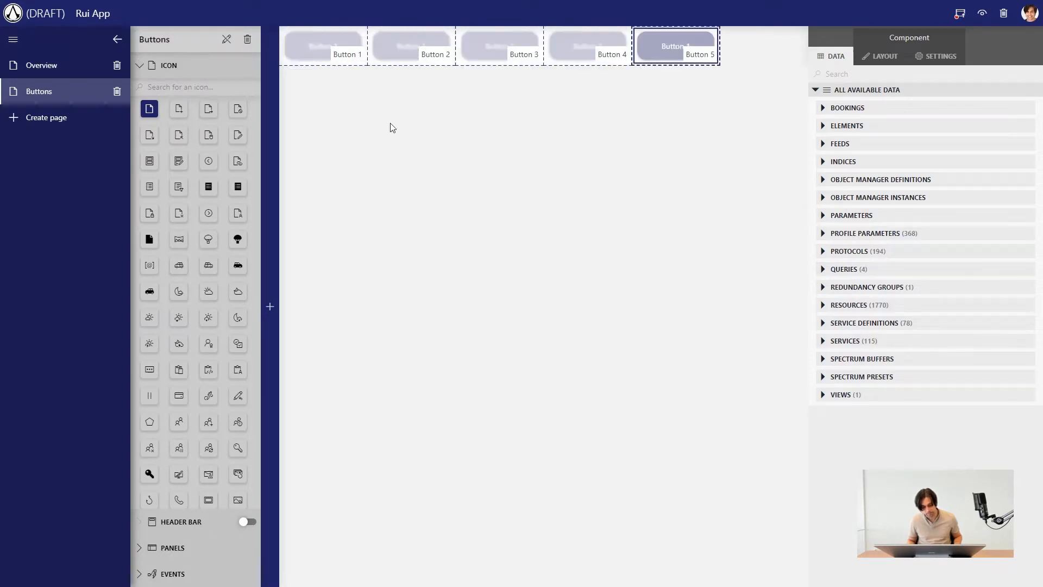
Step: Select Button 1 and show its settings, with On click still set to nothing
{"action": "left_click", "coordinate": [324, 45]}
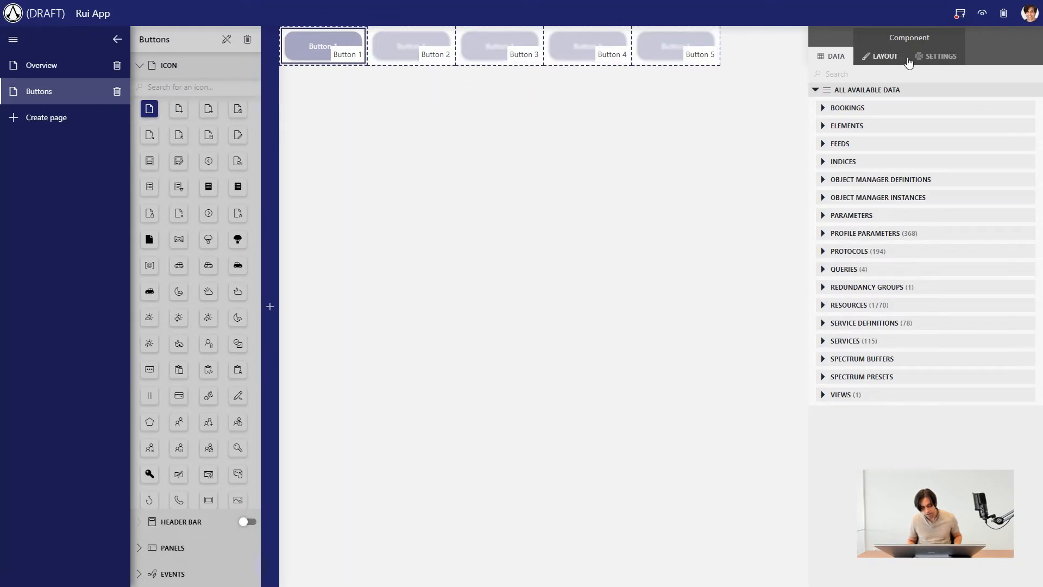
{"action": "left_click", "coordinate": [939, 56]}
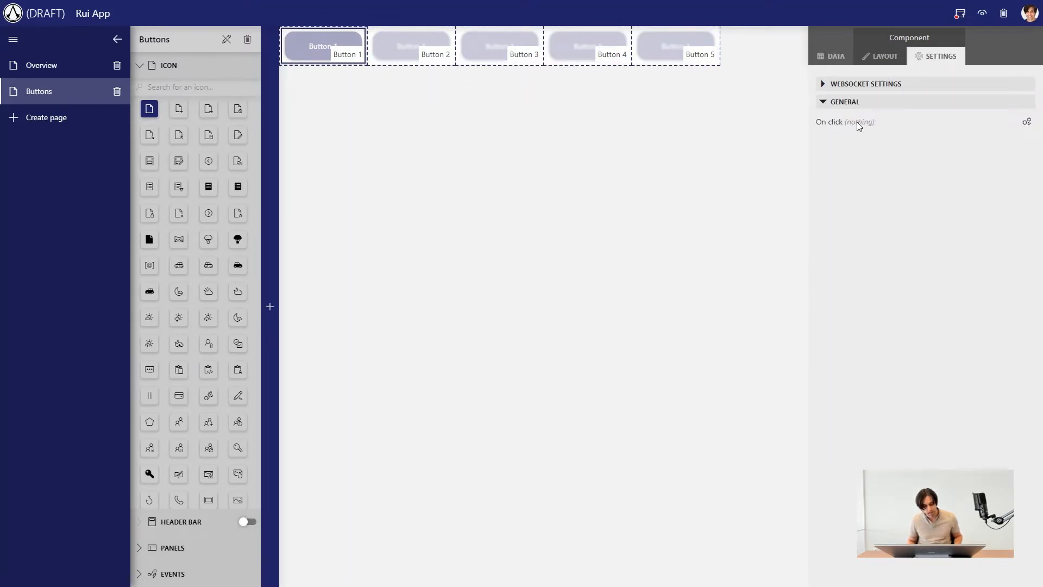
{"action": "mouse_move", "coordinate": [1028, 122]}
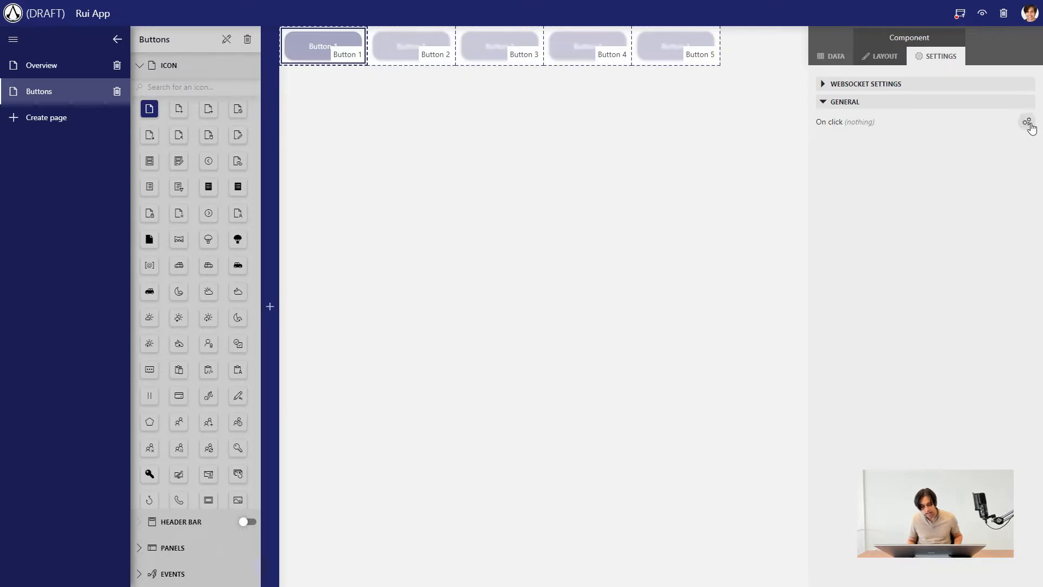
Step: Make Button 1 open the Overview page on click, with no follow-up action
{"action": "left_click", "coordinate": [1027, 123]}
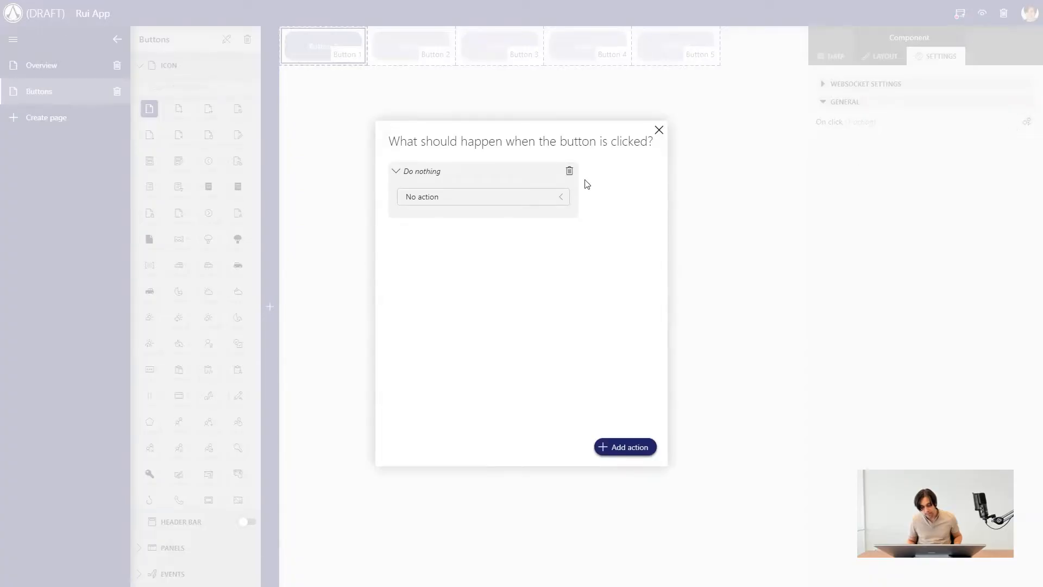
{"action": "mouse_move", "coordinate": [495, 141]}
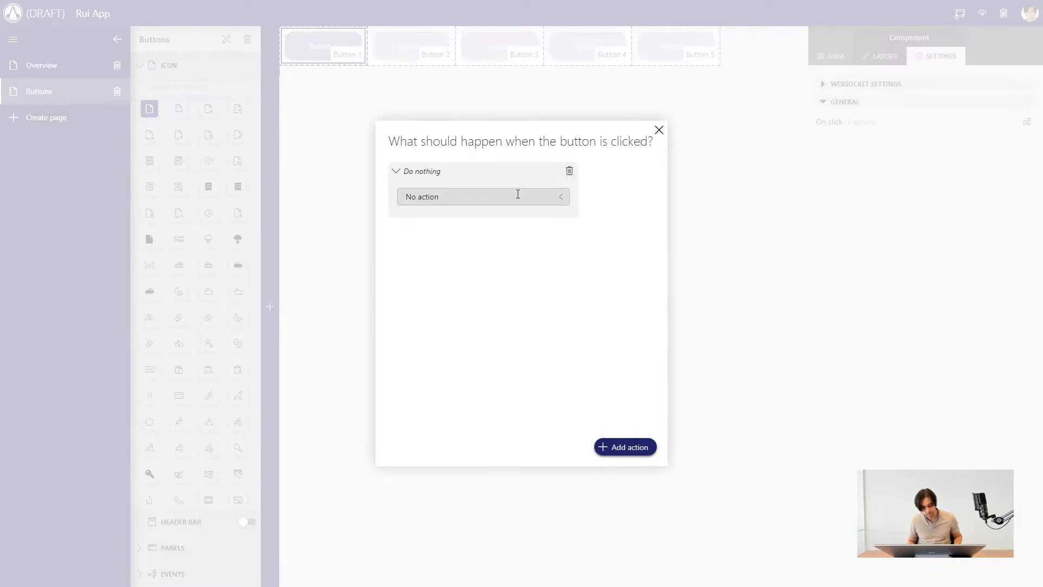
{"action": "left_click", "coordinate": [482, 196]}
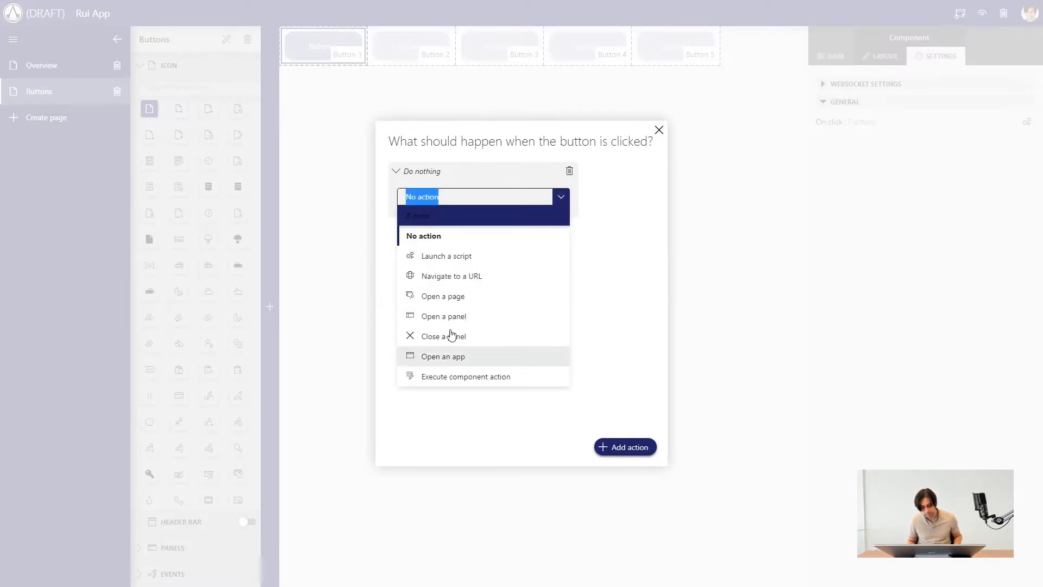
{"action": "mouse_move", "coordinate": [455, 305]}
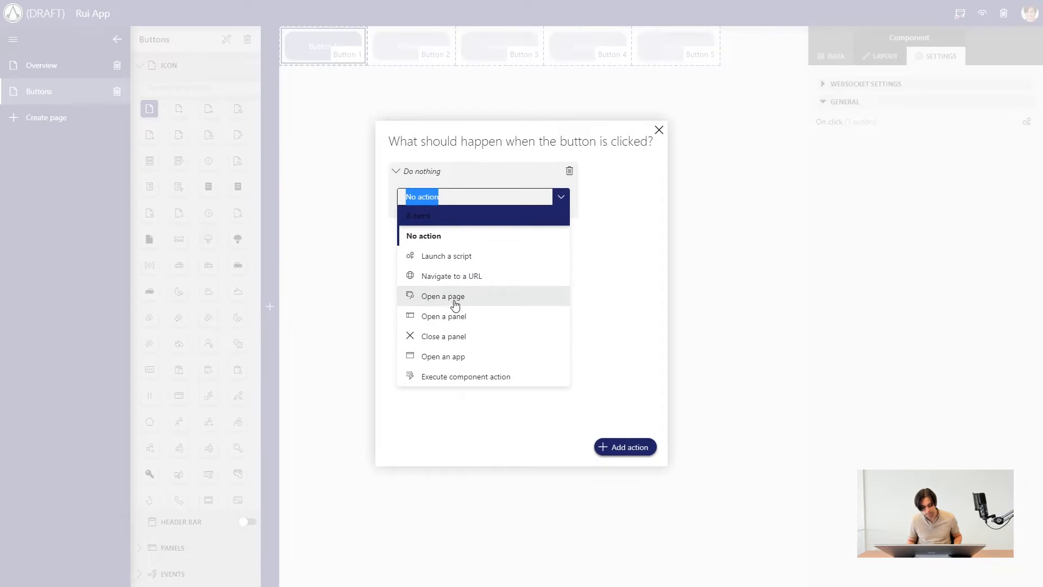
{"action": "left_click", "coordinate": [442, 296]}
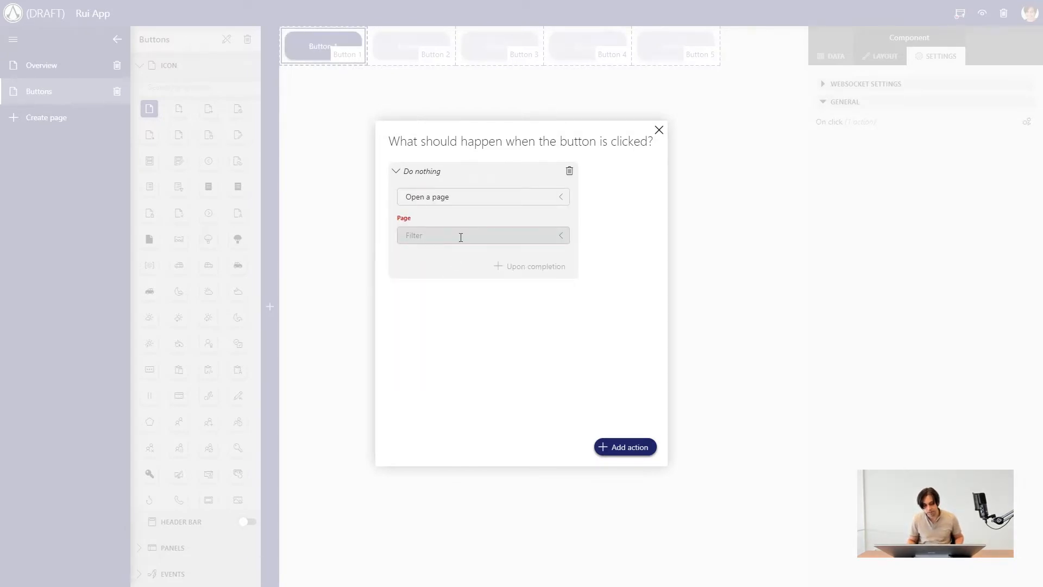
{"action": "left_click", "coordinate": [482, 235]}
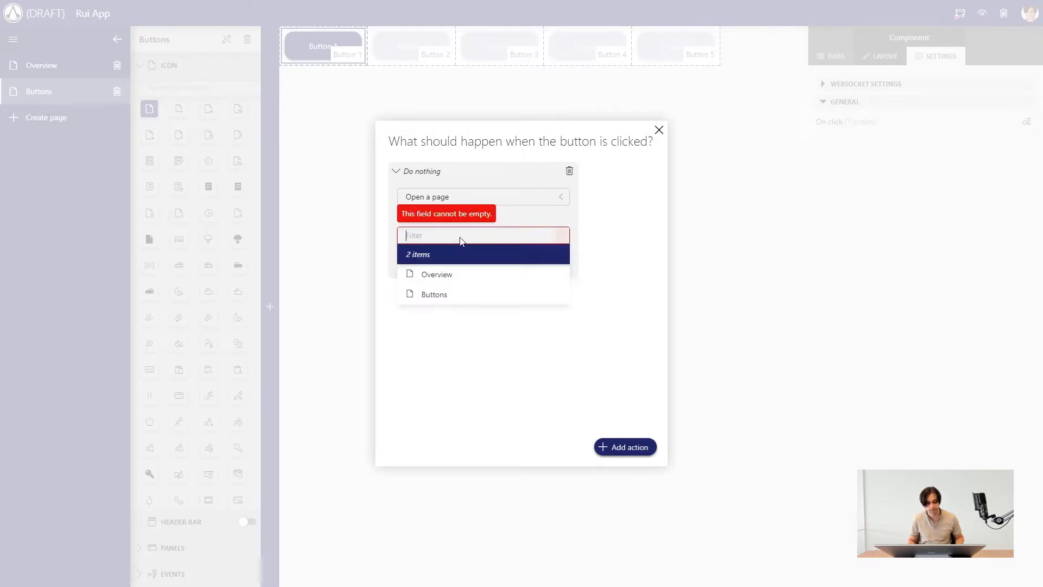
{"action": "left_click", "coordinate": [436, 274]}
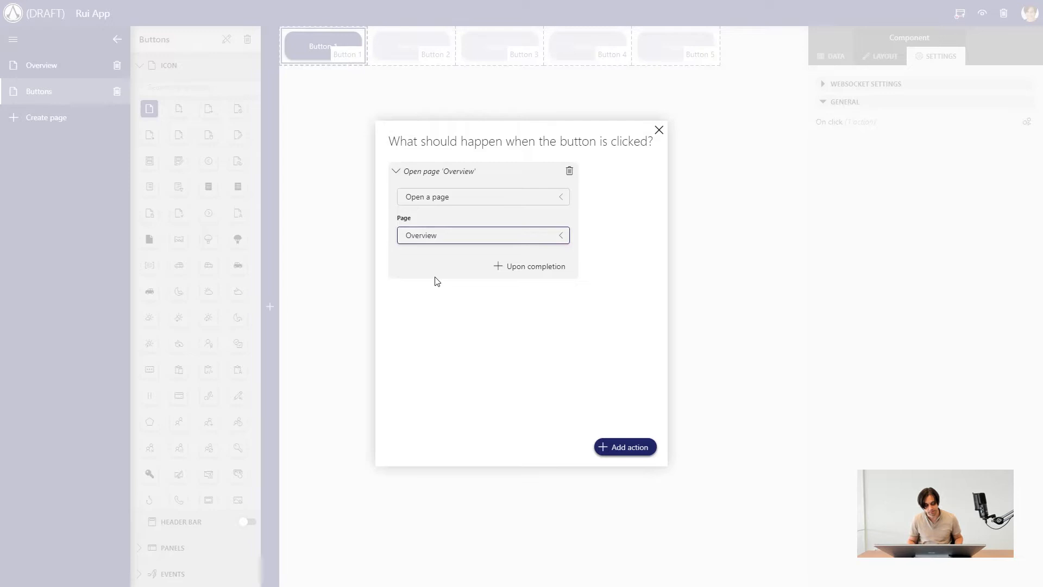
{"action": "mouse_move", "coordinate": [531, 266]}
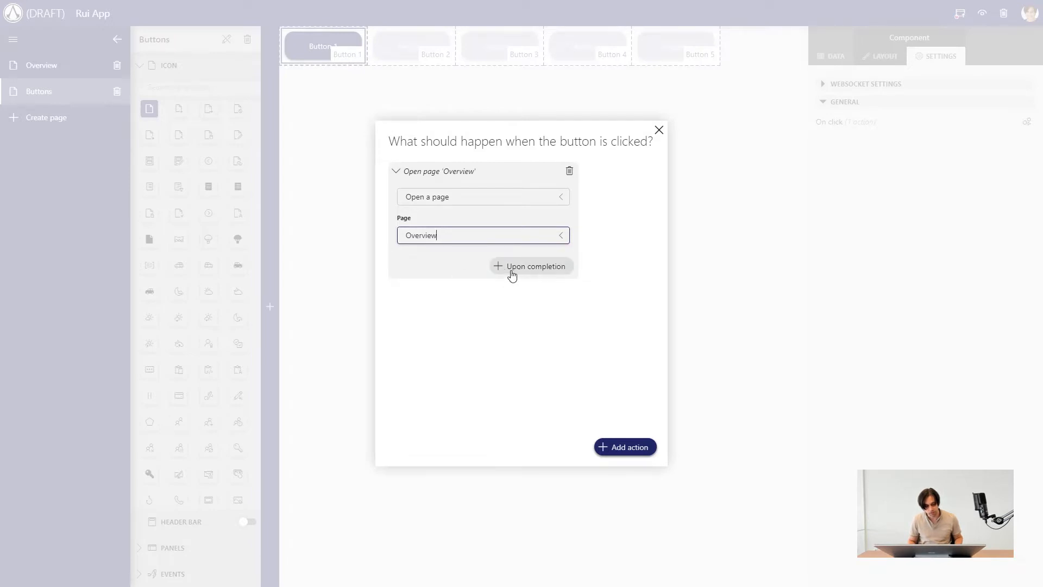
{"action": "left_click", "coordinate": [532, 266]}
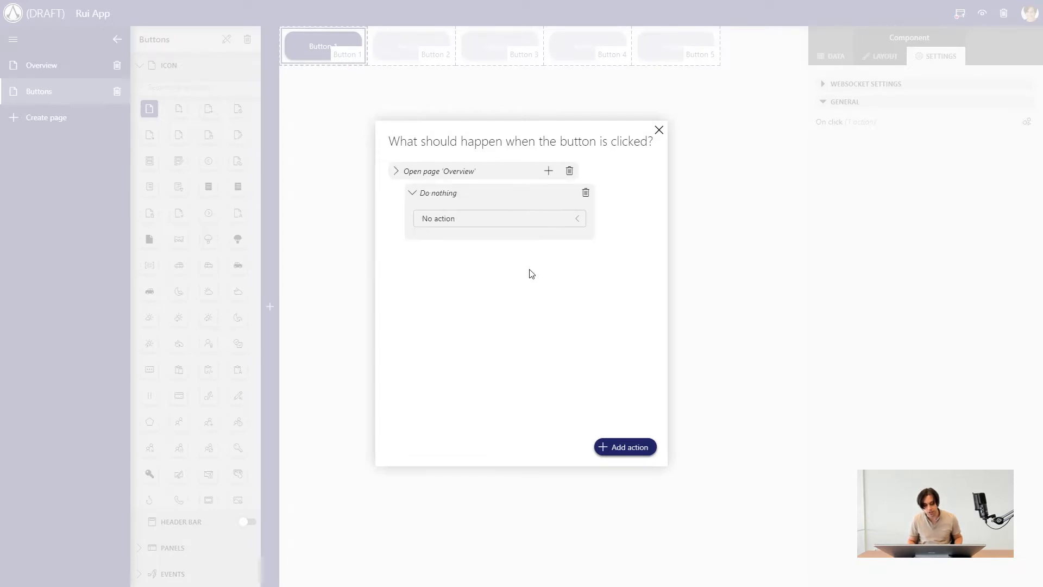
{"action": "left_click", "coordinate": [497, 218]}
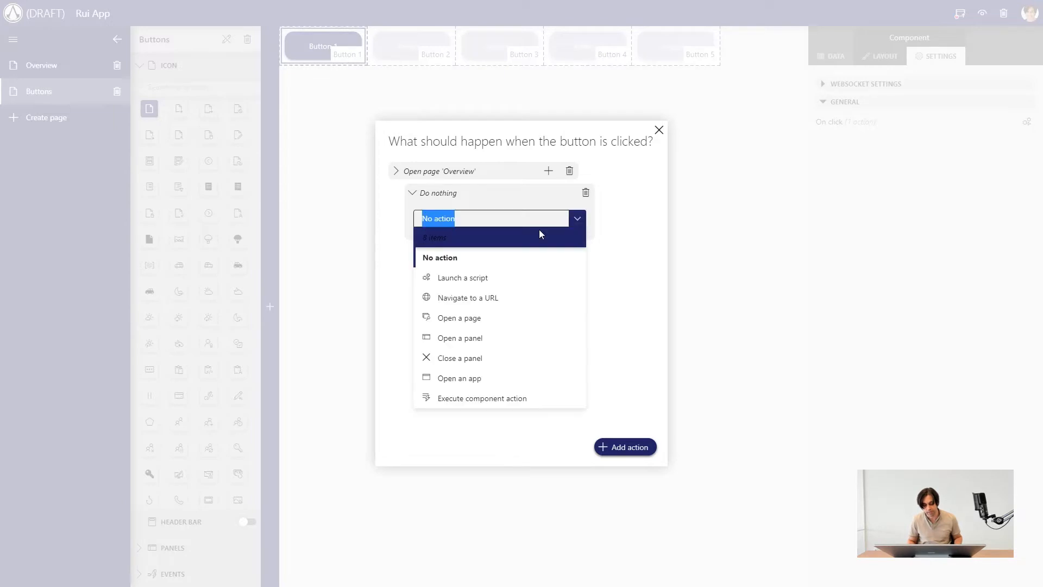
{"action": "mouse_move", "coordinate": [457, 277]}
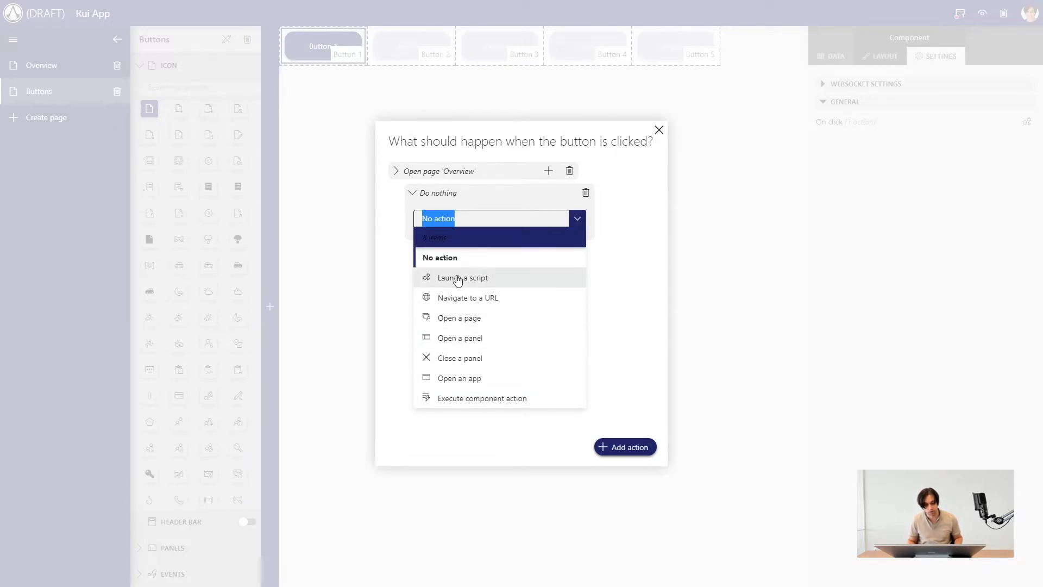
{"action": "mouse_move", "coordinate": [457, 278]}
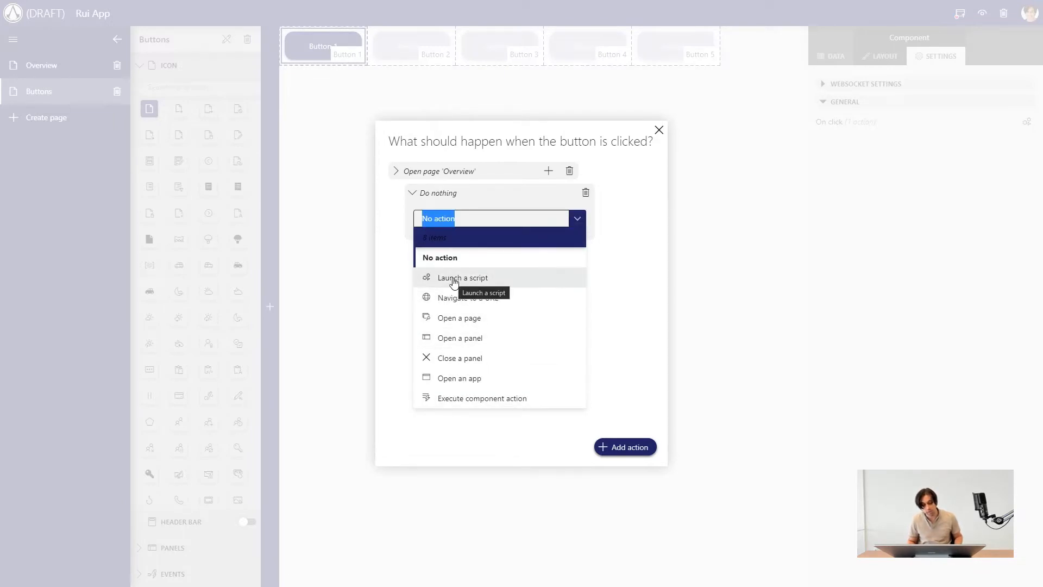
{"action": "mouse_move", "coordinate": [598, 272]}
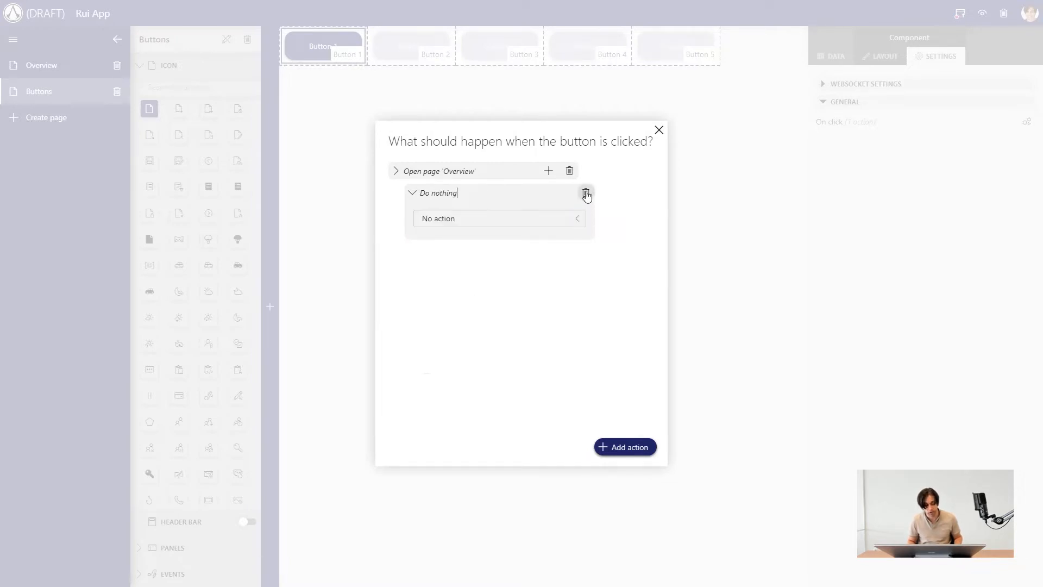
{"action": "left_click", "coordinate": [586, 194]}
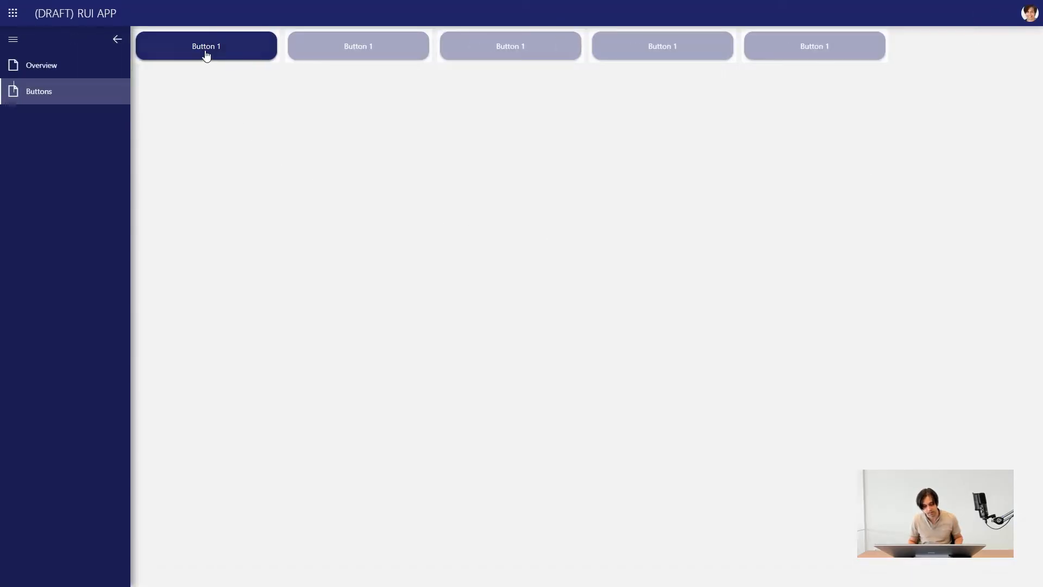
Step: Test Button 1 in the published app, reaching Overview, then return to editing
{"action": "left_click", "coordinate": [41, 64]}
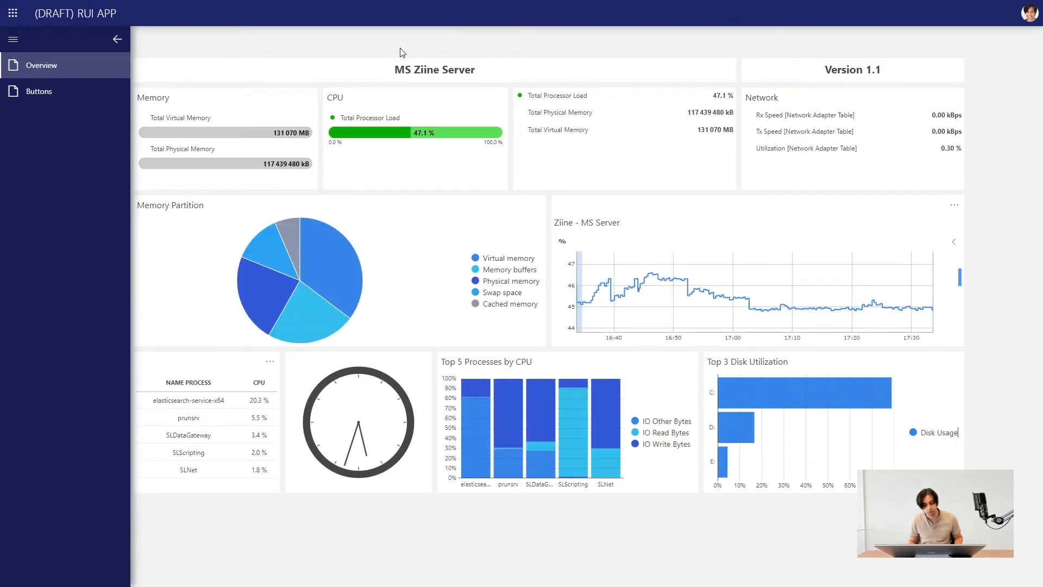
{"action": "left_click", "coordinate": [38, 91]}
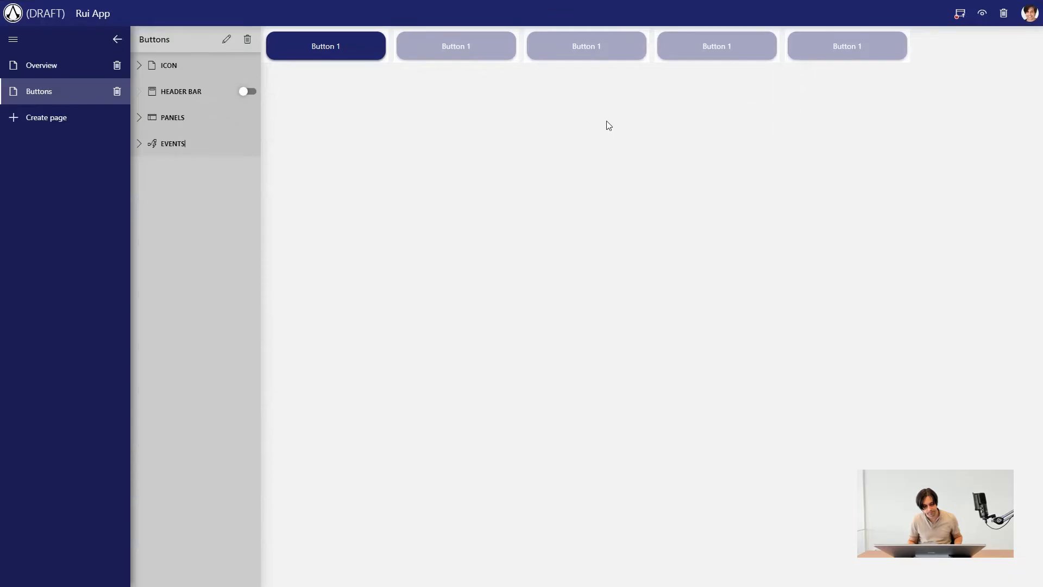
Step: Make Button 2 navigate to cube://ziinedev.skyline.be in a new tab
{"action": "left_click", "coordinate": [325, 46]}
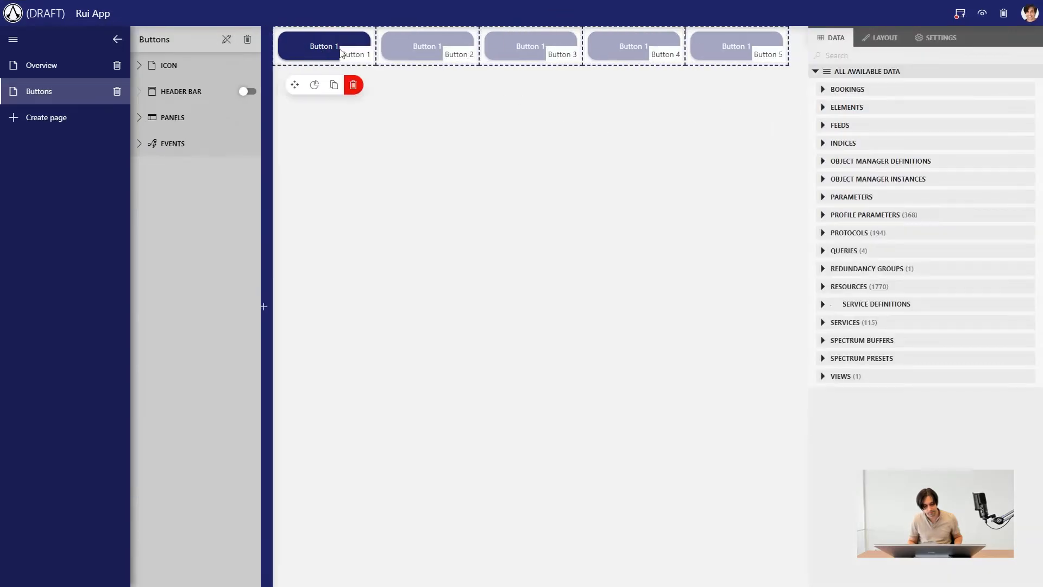
{"action": "left_click", "coordinate": [411, 45]}
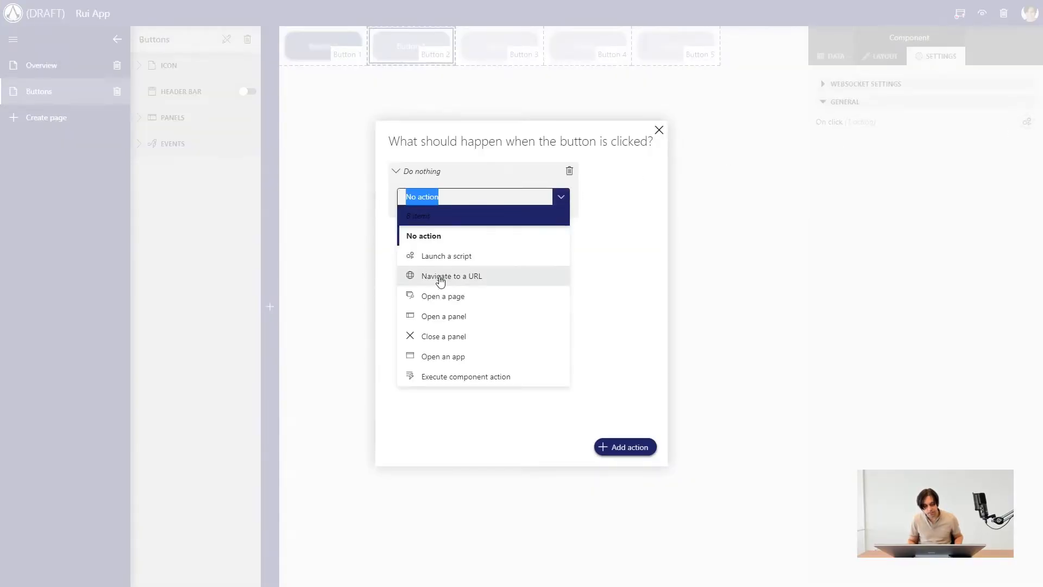
{"action": "left_click", "coordinate": [451, 275]}
{"action": "type", "text": "cube"}
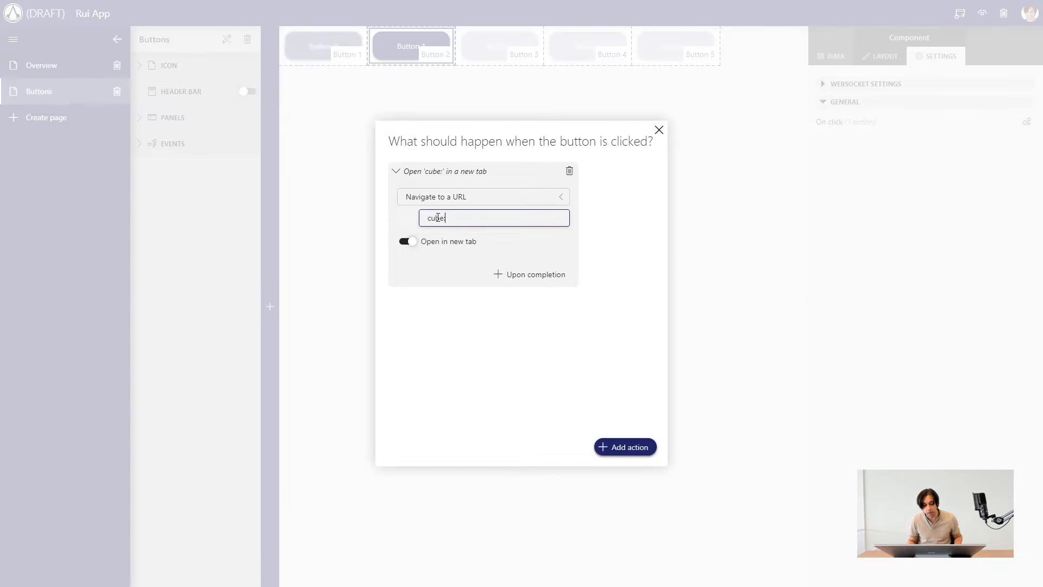
{"action": "type", "text": "://"}
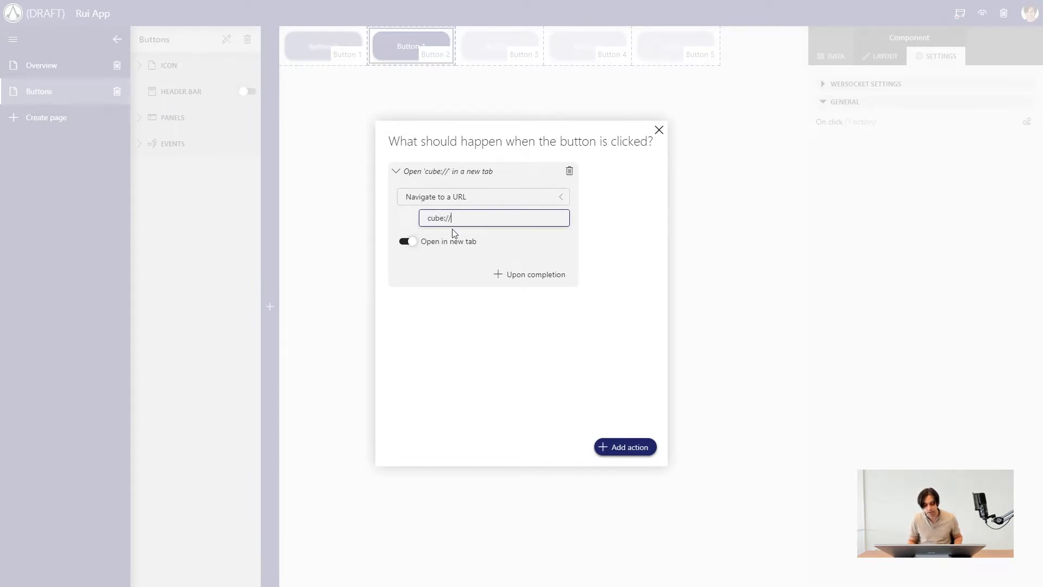
{"action": "type", "text": "zii"}
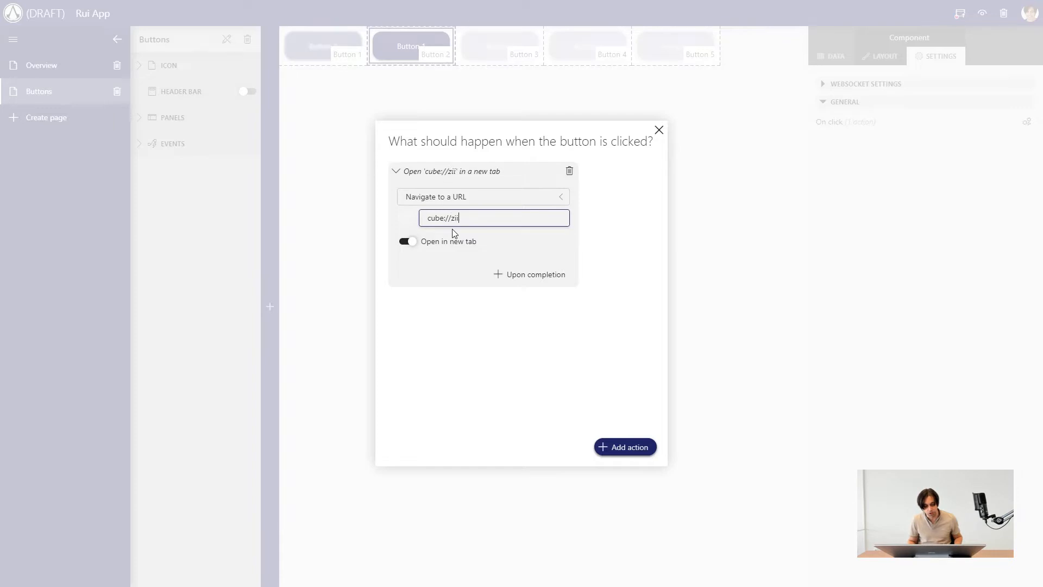
{"action": "type", "text": "inedev"}
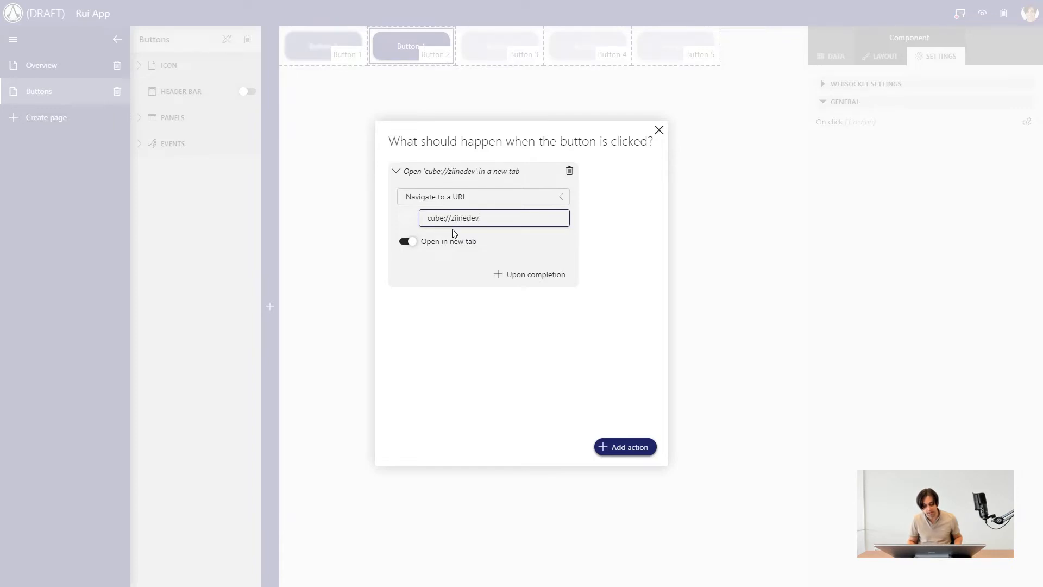
{"action": "type", "text": ".skylin"}
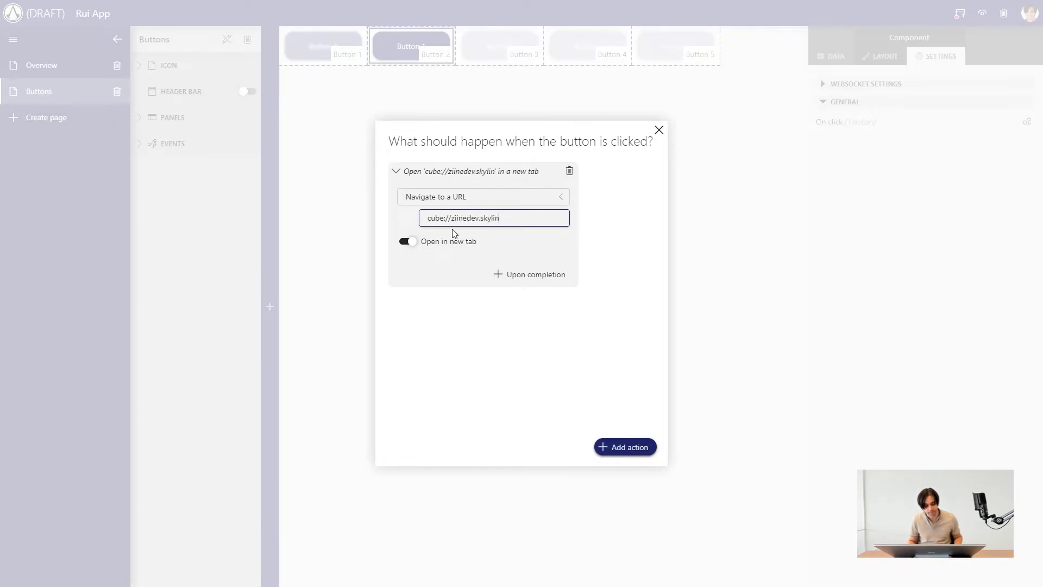
{"action": "type", "text": "e.be"}
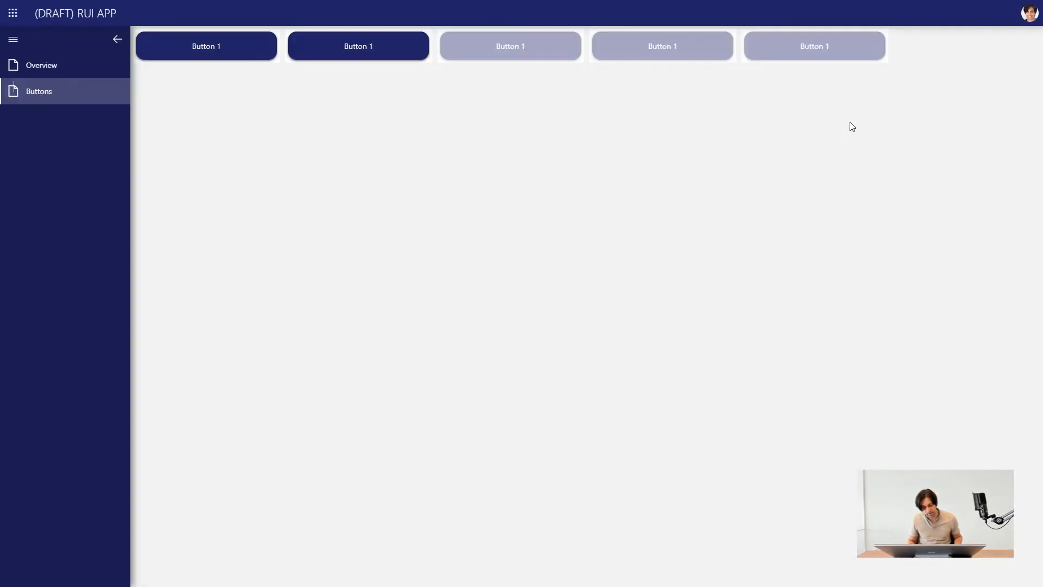
Step: Test Button 2, launching DataMiner Cube, then switch the app back to edit mode
{"action": "left_click", "coordinate": [358, 45]}
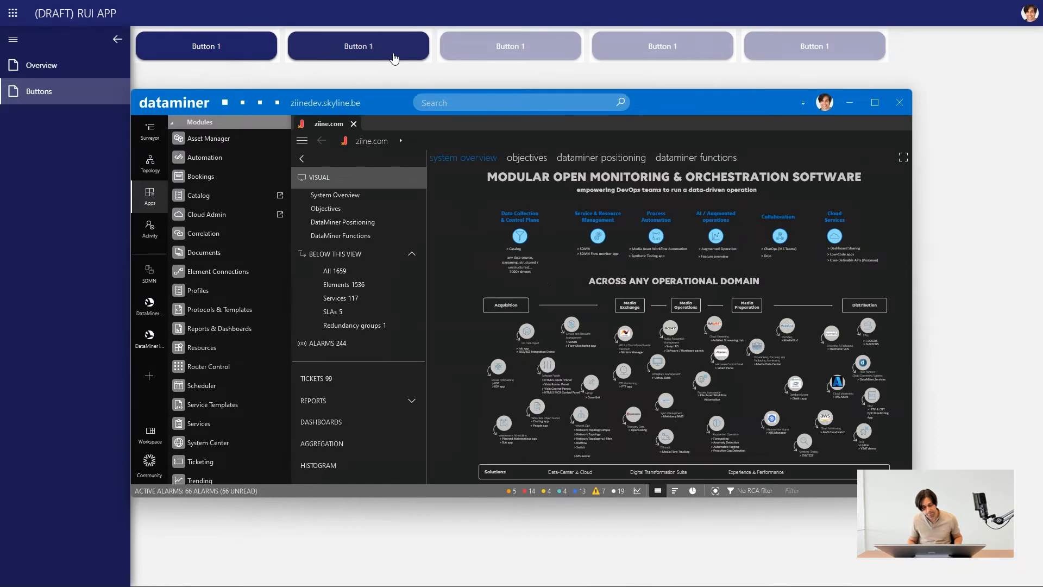
{"action": "left_click", "coordinate": [1029, 12]}
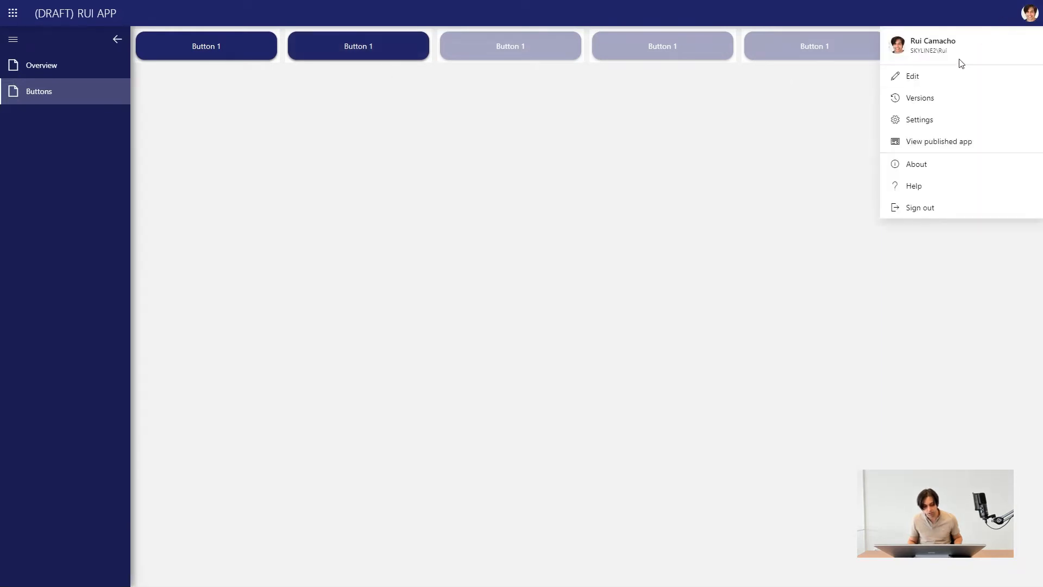
{"action": "left_click", "coordinate": [913, 76]}
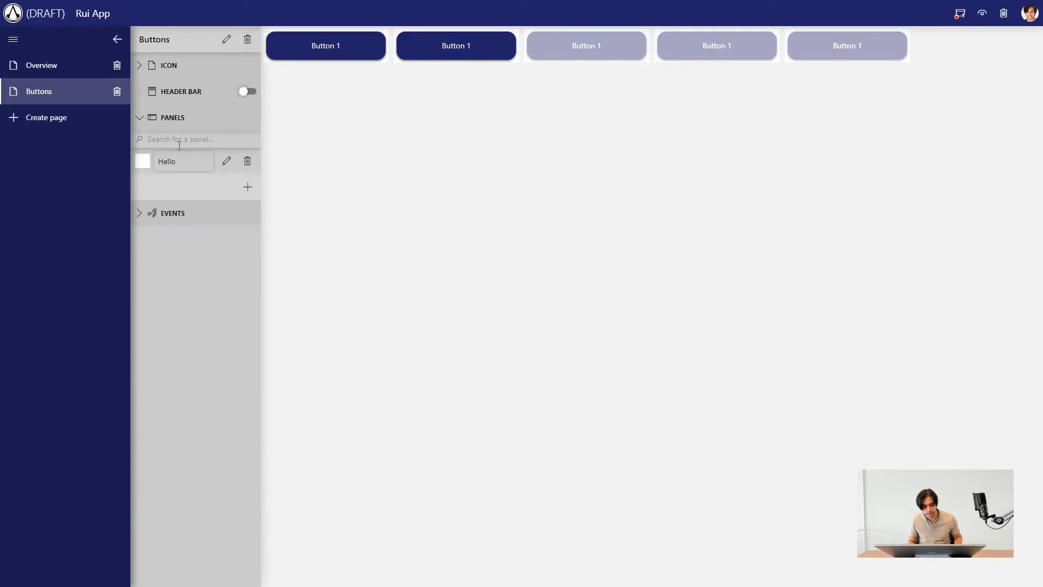
Step: Make Button 3 open the Hello panel in a 30%-wide popup
{"action": "left_click", "coordinate": [499, 45]}
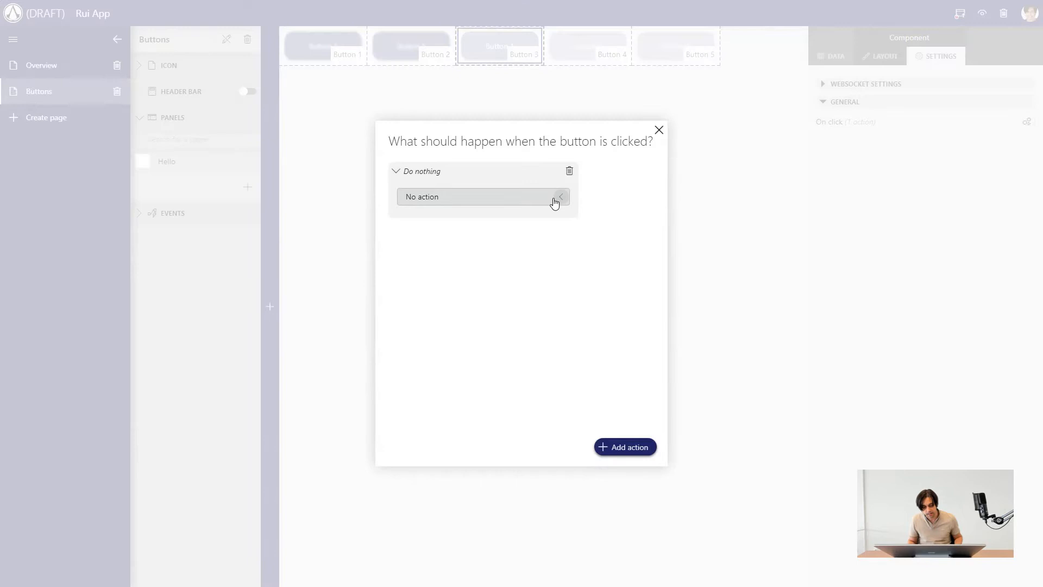
{"action": "left_click", "coordinate": [483, 196]}
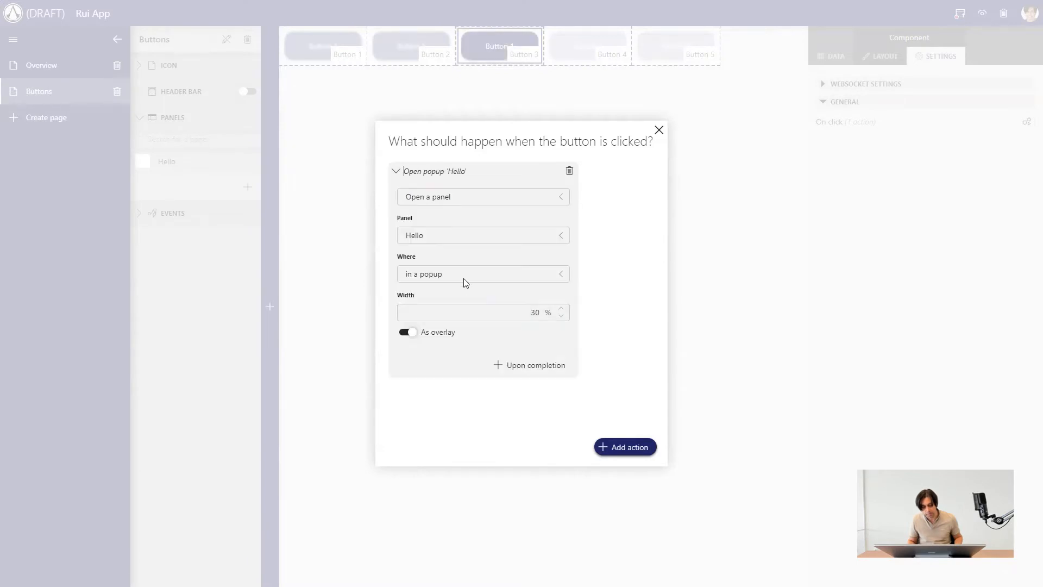
{"action": "left_click", "coordinate": [483, 235]}
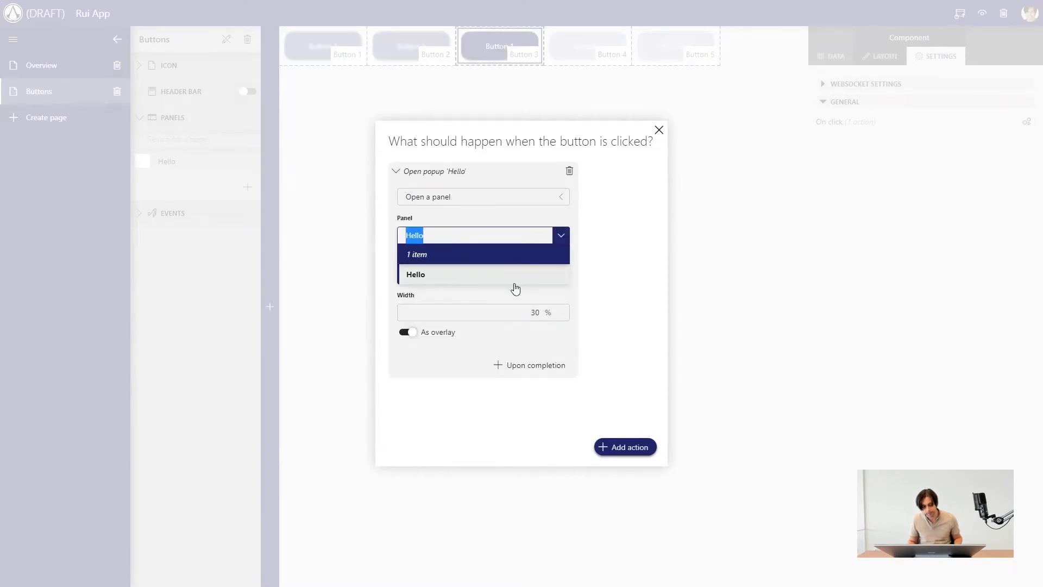
{"action": "left_click", "coordinate": [415, 274]}
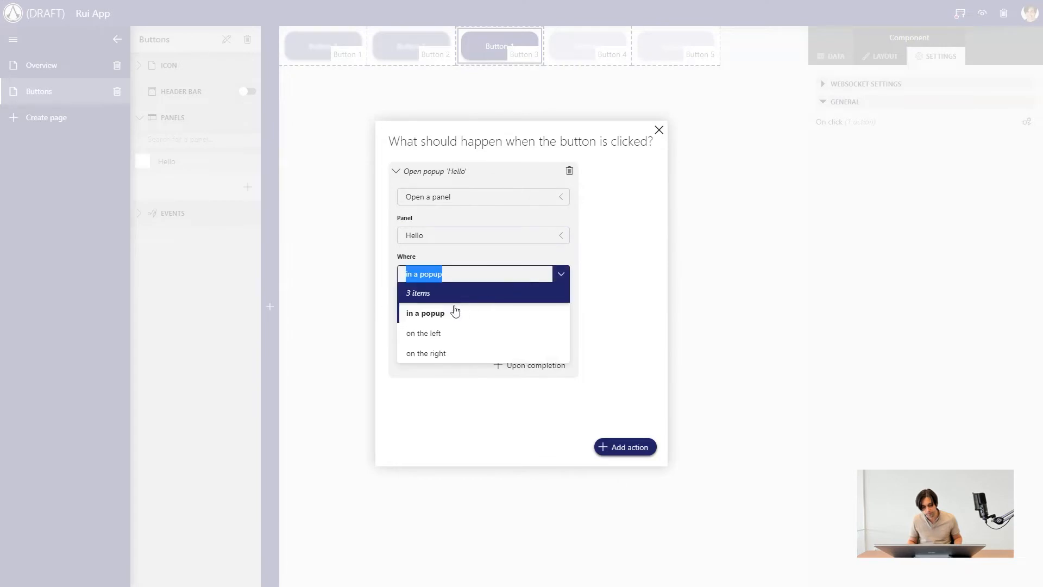
{"action": "left_click", "coordinate": [425, 313]}
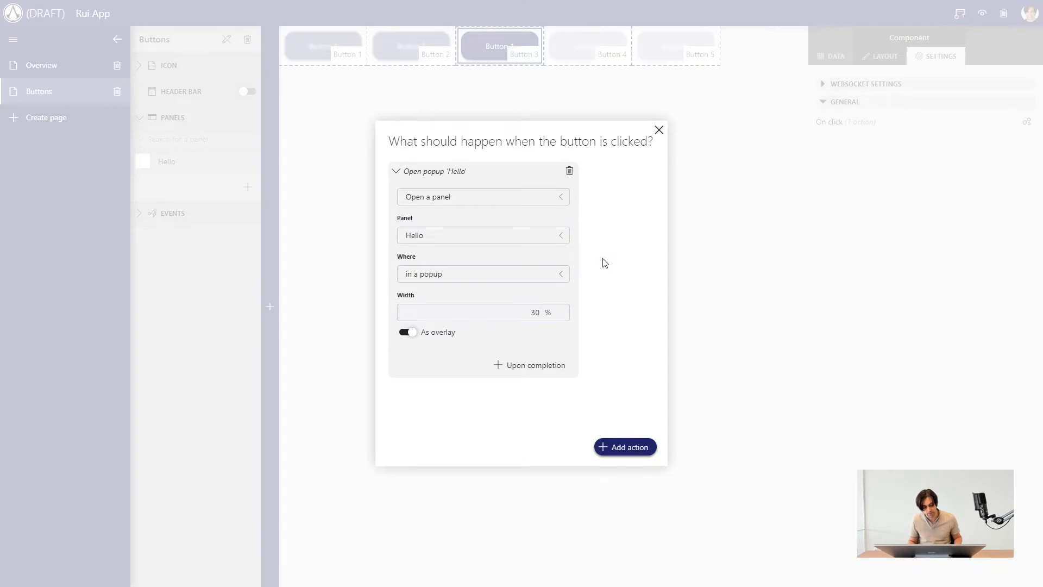
{"action": "mouse_move", "coordinate": [657, 250]}
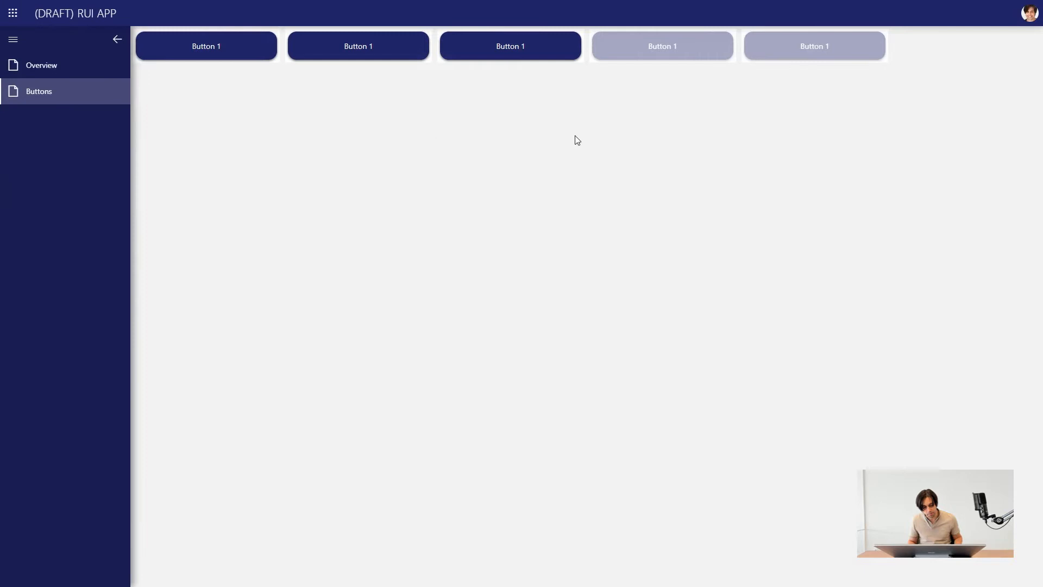
Step: Test Button 3's Hello popup, then switch the app back to edit mode
{"action": "left_click", "coordinate": [510, 45]}
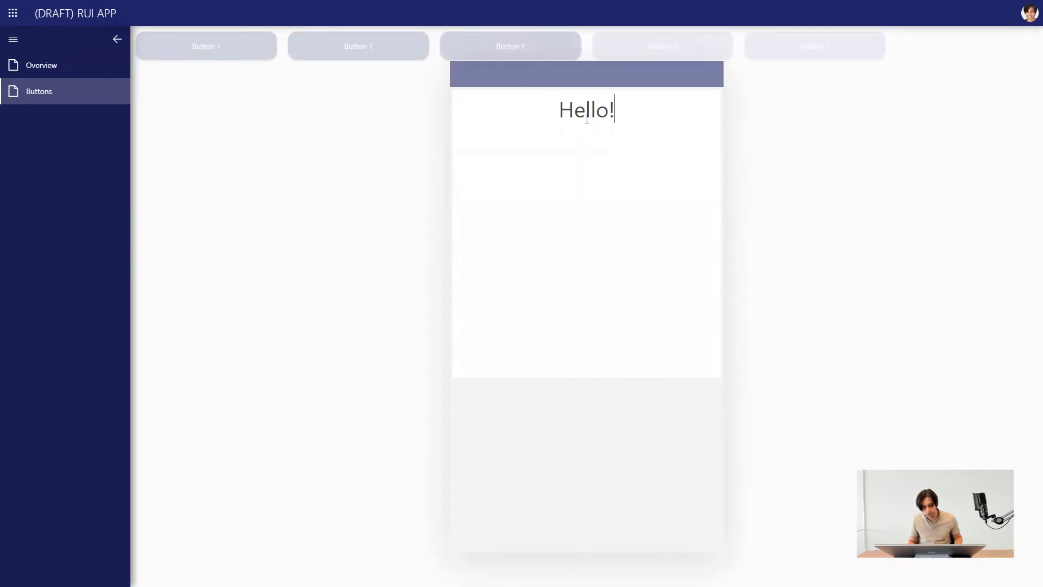
{"action": "mouse_move", "coordinate": [617, 119]}
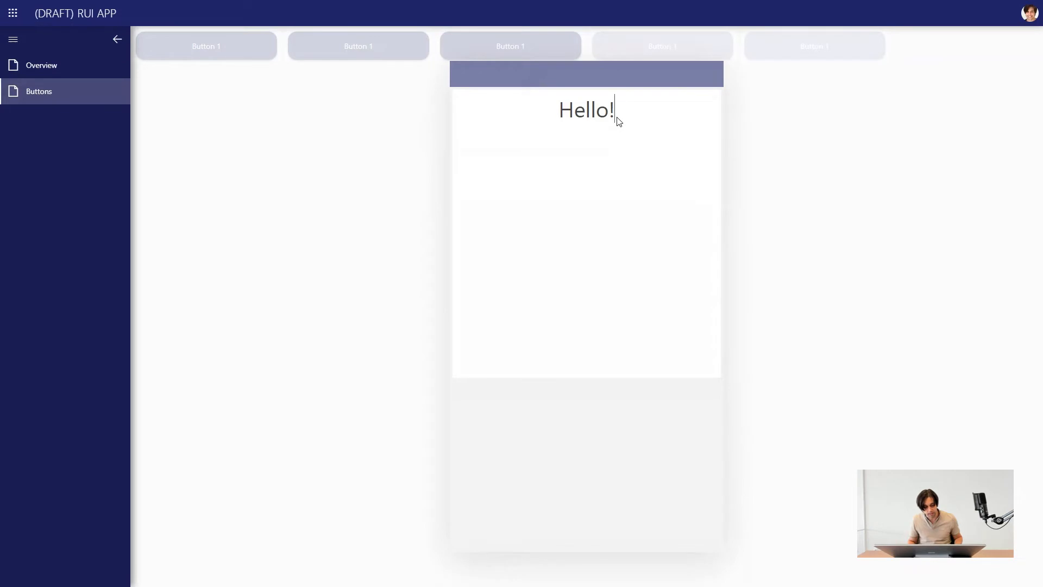
{"action": "left_click", "coordinate": [1028, 12]}
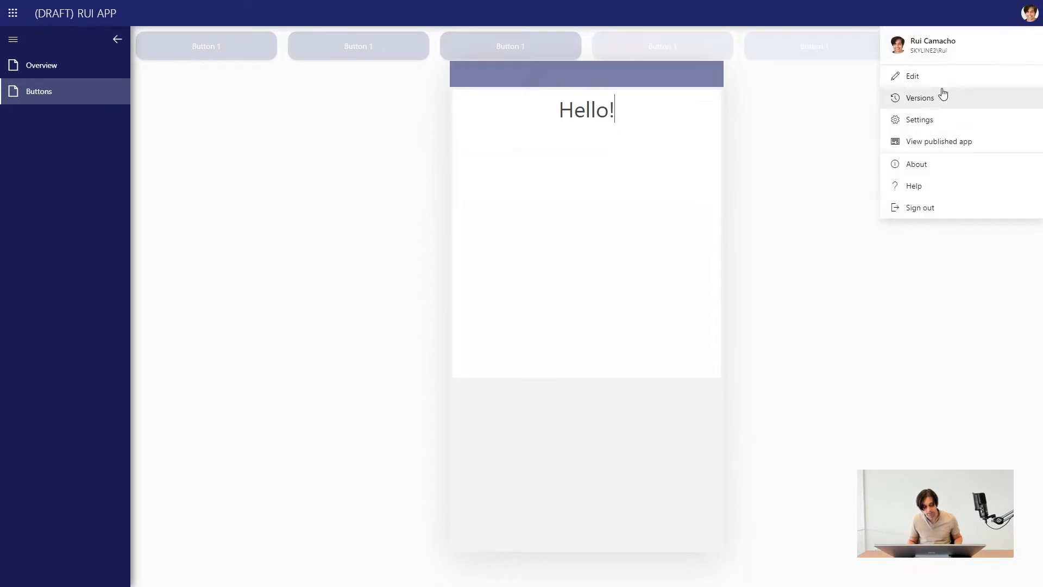
{"action": "left_click", "coordinate": [912, 75]}
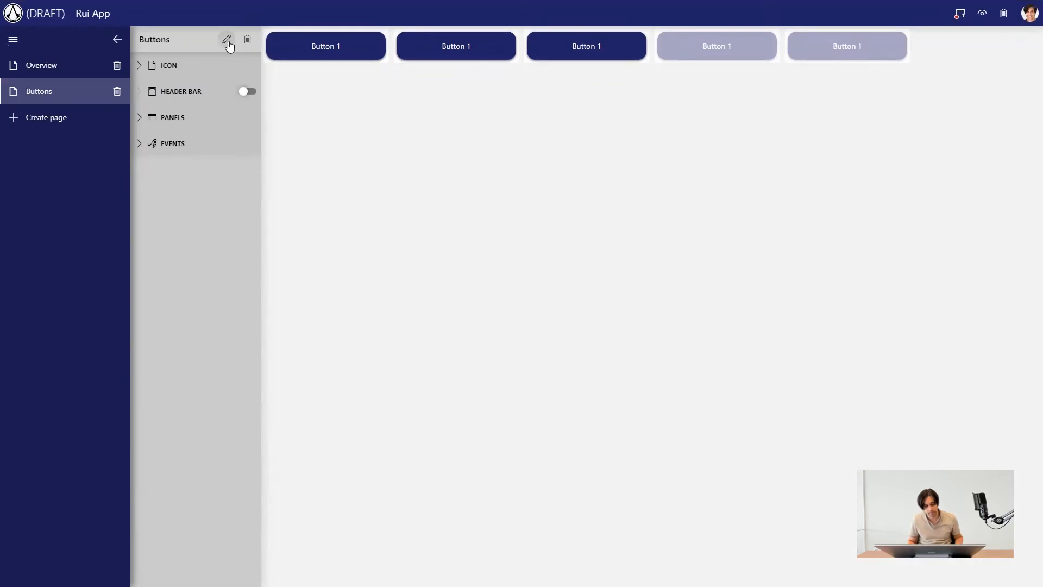
Step: Add a Pie & donut chart of storage data with Label and Segment size dimensions
{"action": "left_click", "coordinate": [227, 39]}
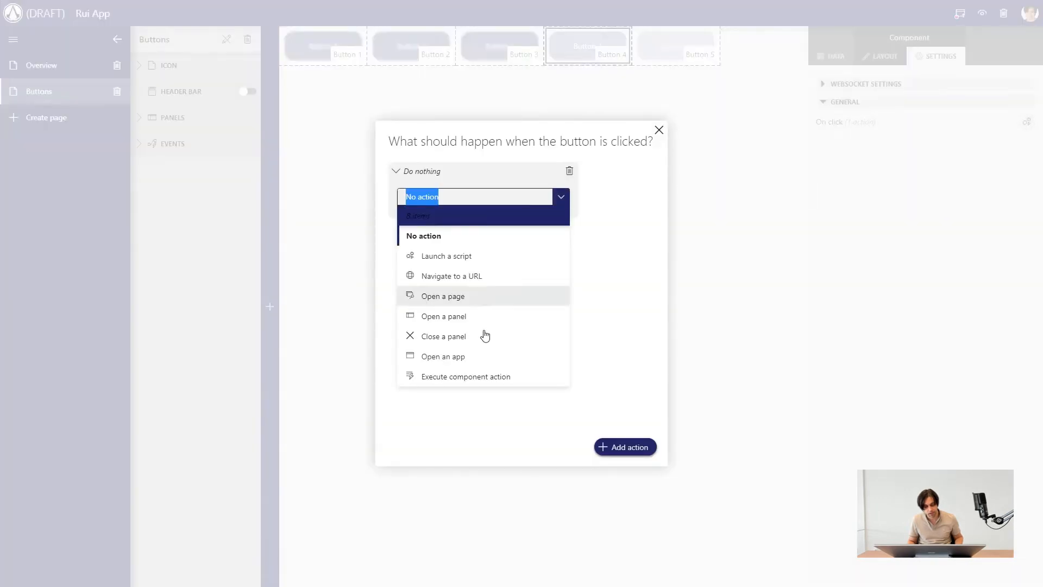
{"action": "left_click", "coordinate": [466, 376]}
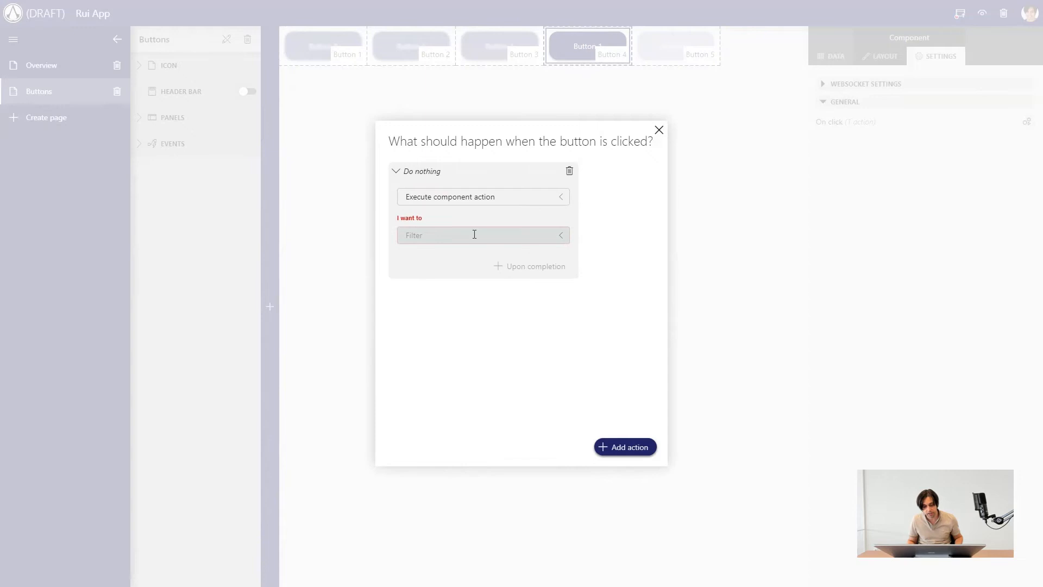
{"action": "left_click", "coordinate": [473, 235]}
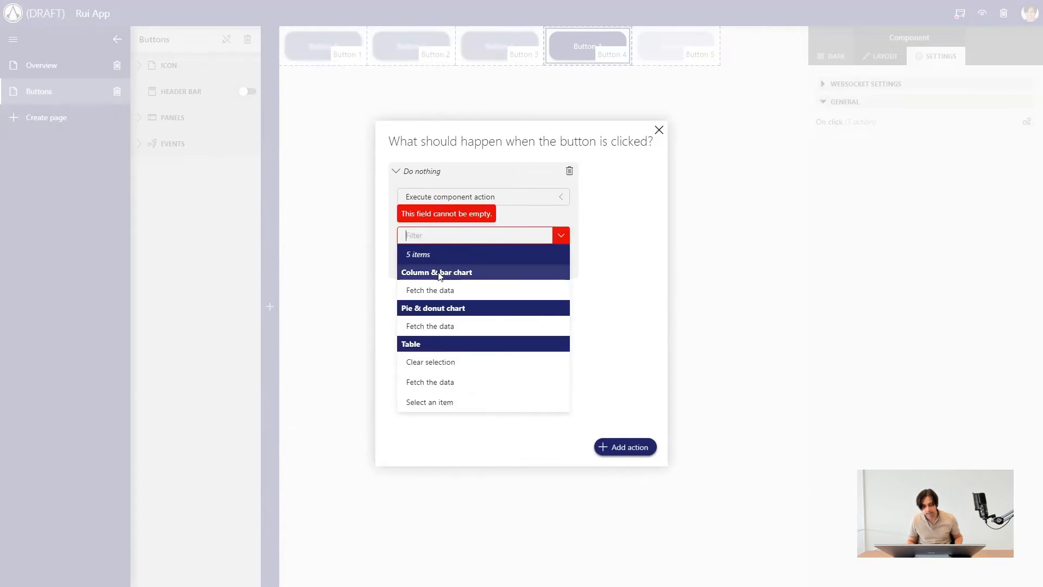
{"action": "mouse_move", "coordinate": [423, 349]}
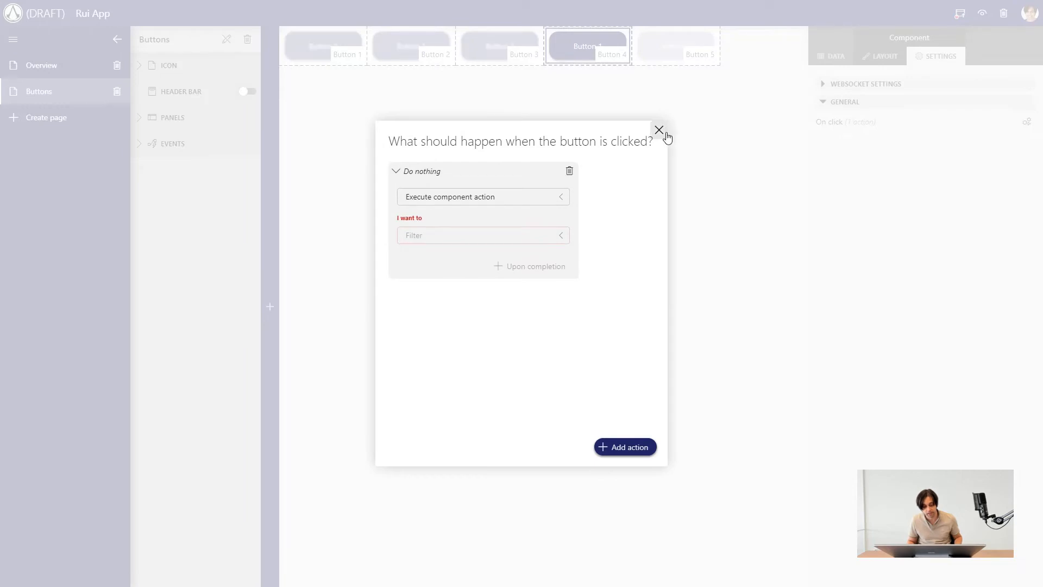
{"action": "left_click", "coordinate": [658, 130]}
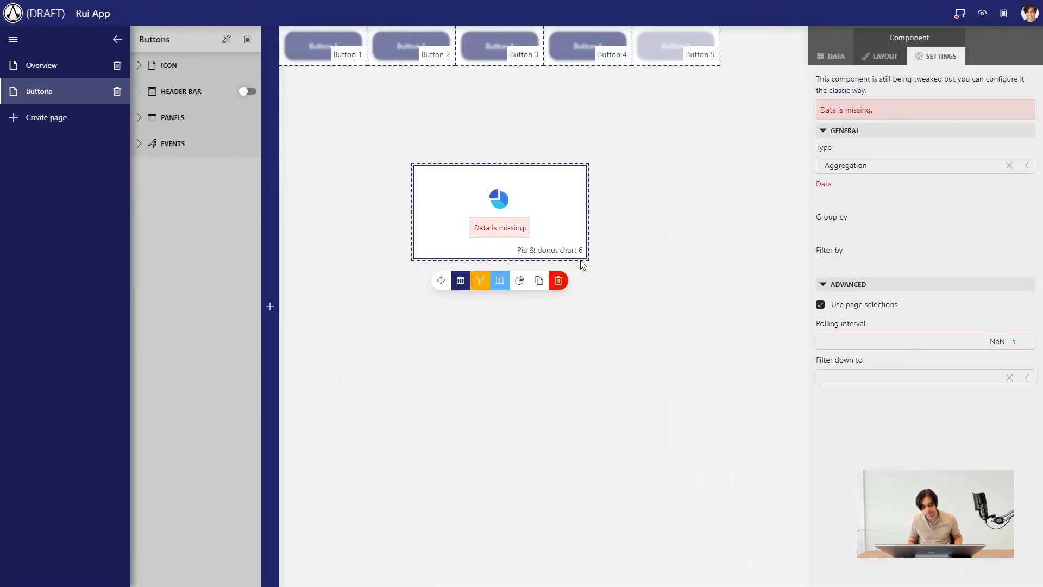
{"action": "left_click", "coordinate": [833, 56]}
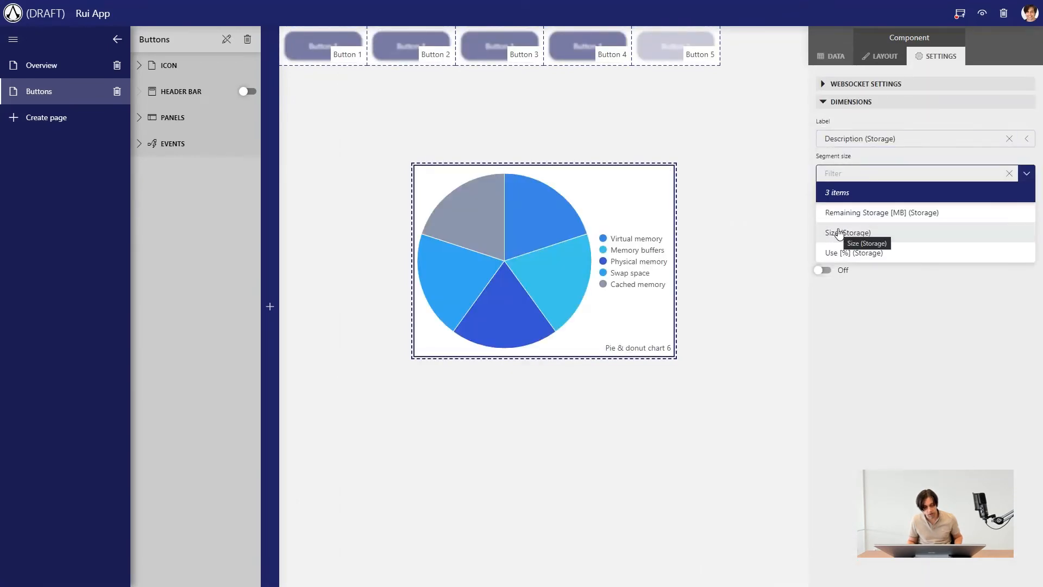
{"action": "left_click", "coordinate": [587, 45]}
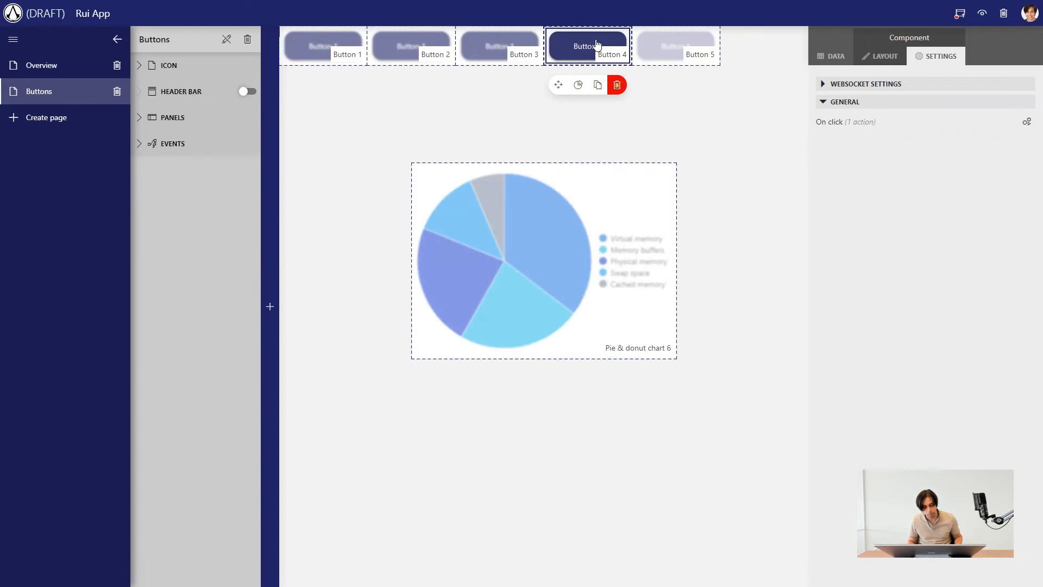
Step: Make Button 4 run Fetch the data on Pie & donut chart 6 on Buttons
{"action": "left_click", "coordinate": [1027, 121]}
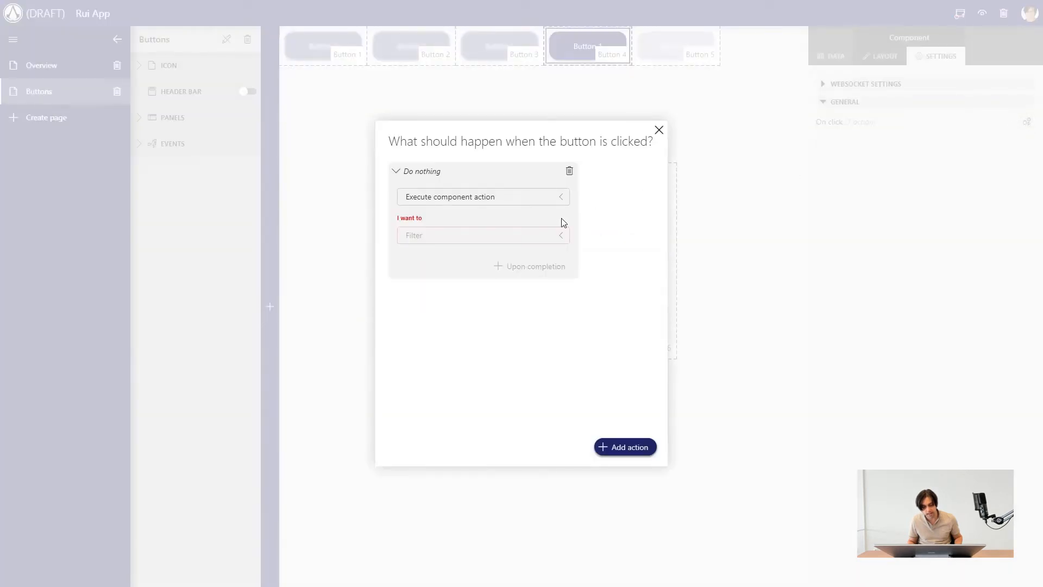
{"action": "left_click", "coordinate": [483, 234]}
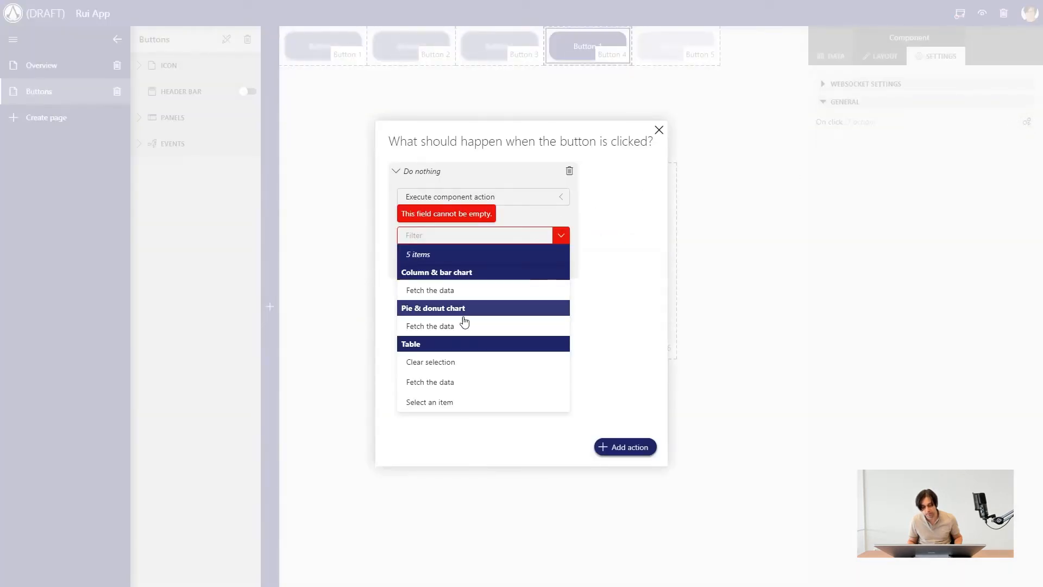
{"action": "left_click", "coordinate": [430, 326]}
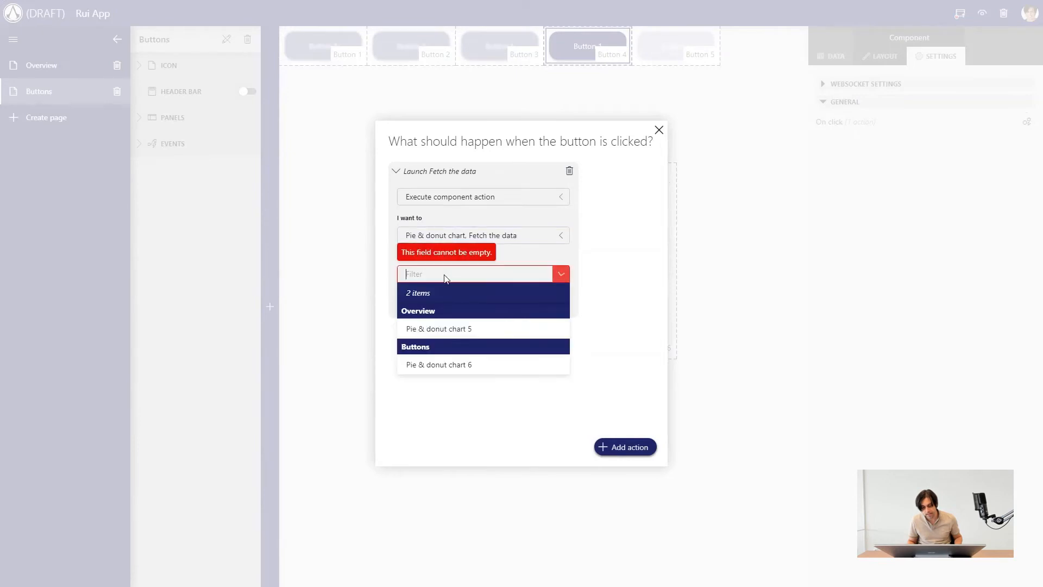
{"action": "left_click", "coordinate": [438, 365]}
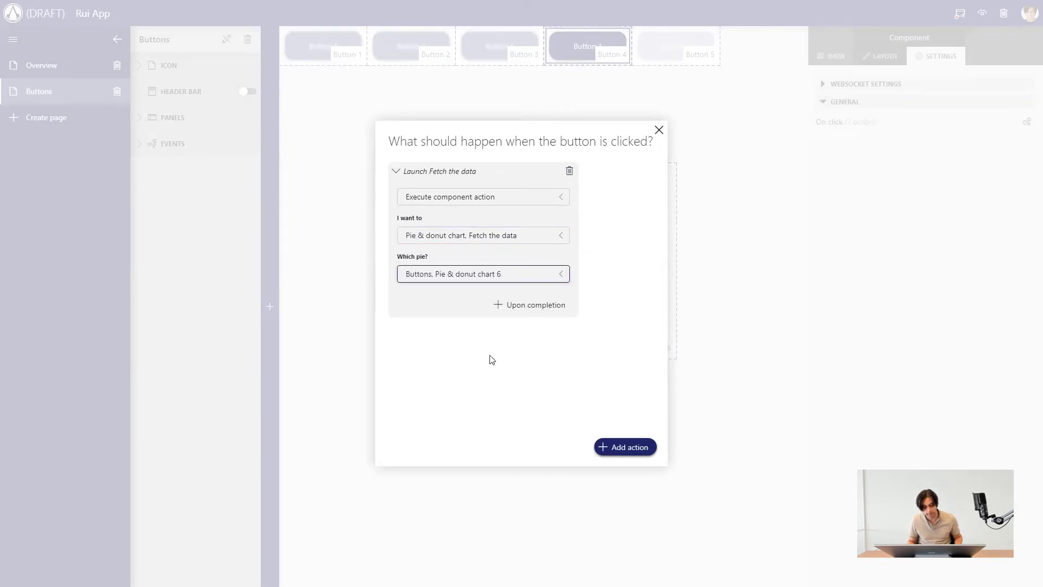
{"action": "left_click", "coordinate": [659, 130]}
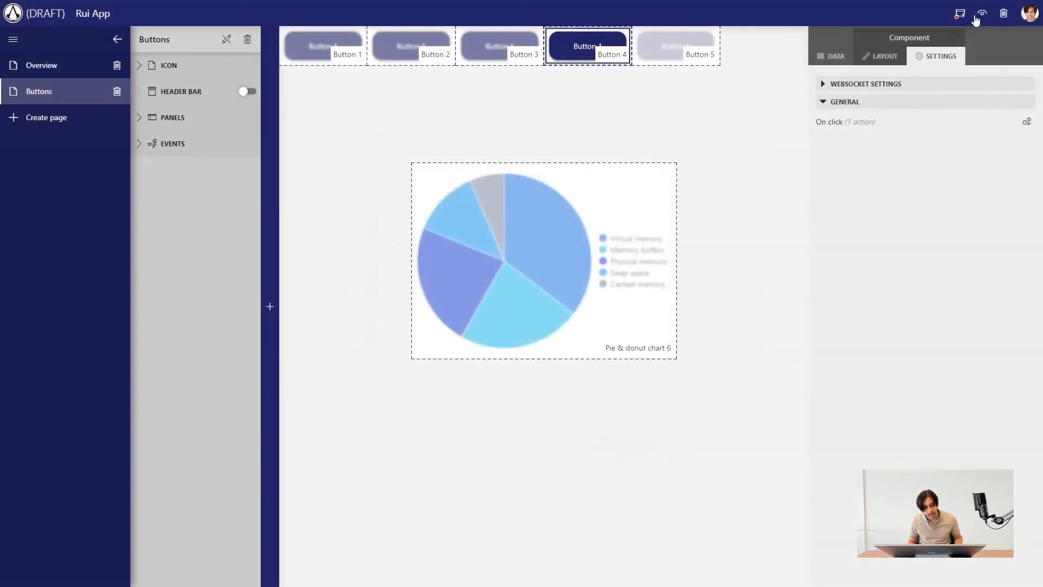
{"action": "left_click", "coordinate": [981, 12]}
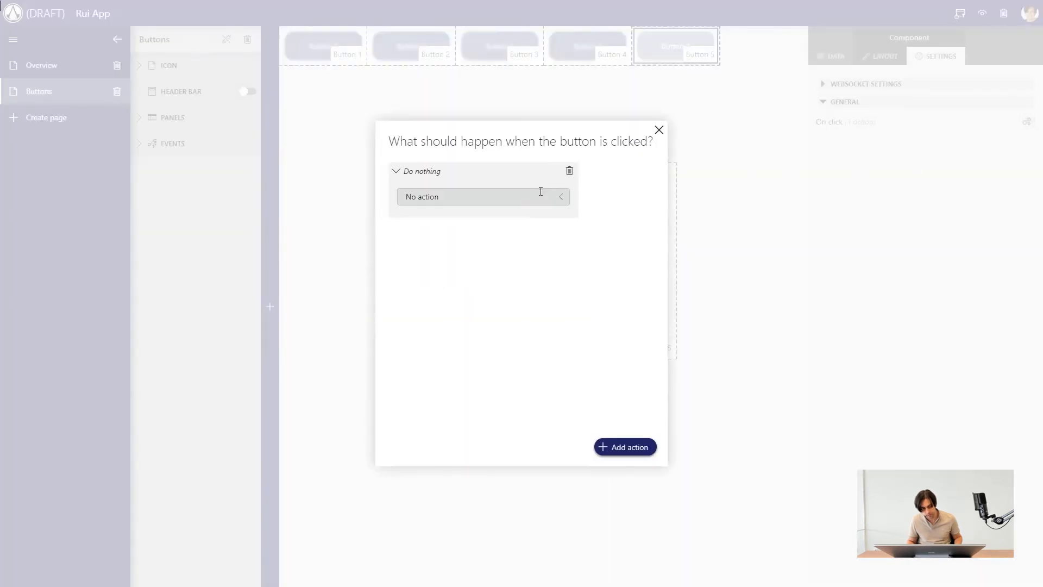
Step: Change Button 5's On click action from No action to Launch a script and list available scripts
{"action": "left_click", "coordinate": [483, 196]}
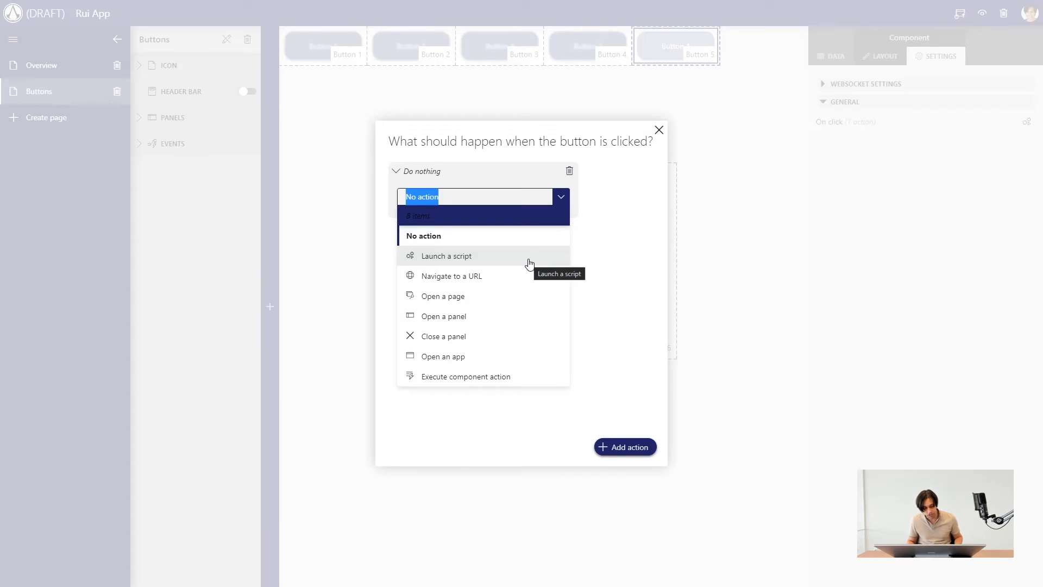
{"action": "left_click", "coordinate": [444, 256]}
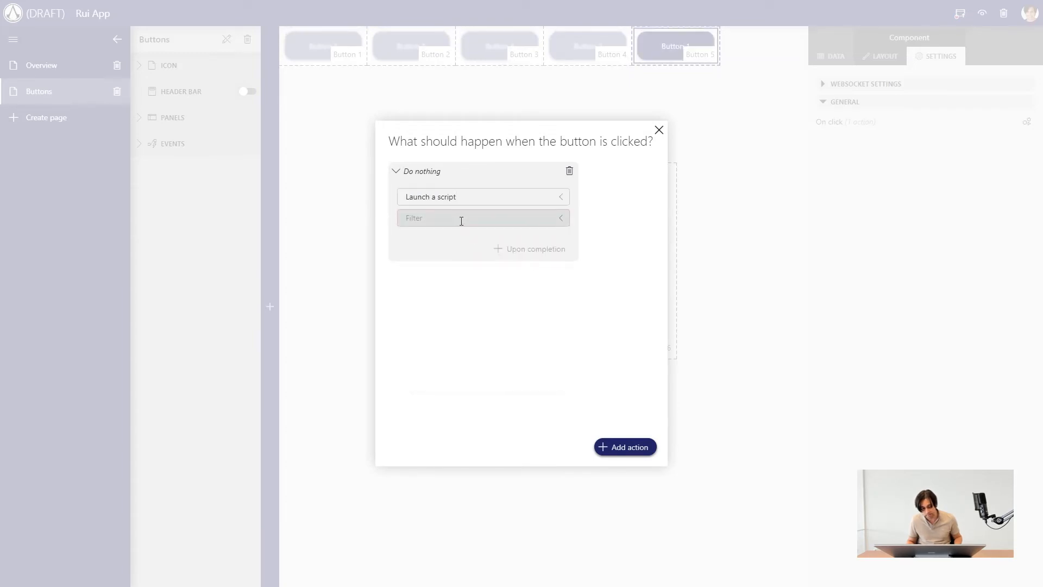
{"action": "left_click", "coordinate": [483, 218]}
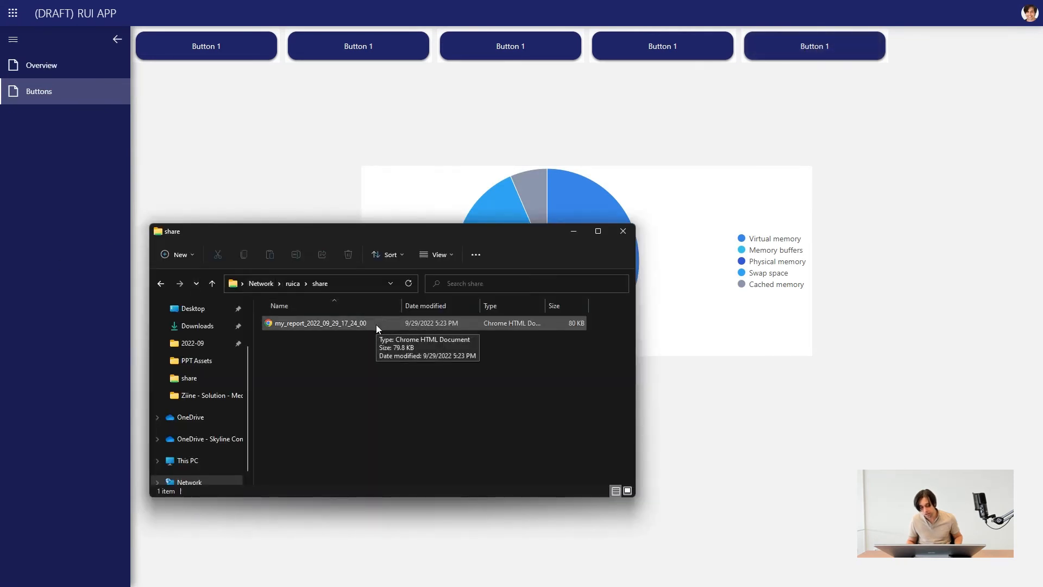
Step: Open the report my_report_2022_09_29_17_24_00 from the share folder, review it, then close it
{"action": "double_click", "coordinate": [318, 323]}
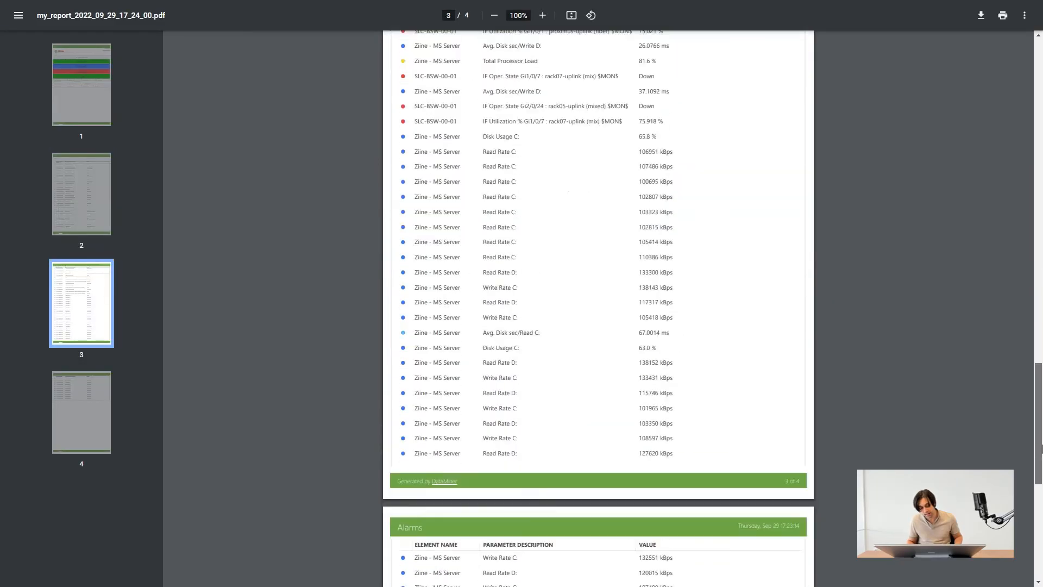
{"action": "left_click", "coordinate": [80, 83]}
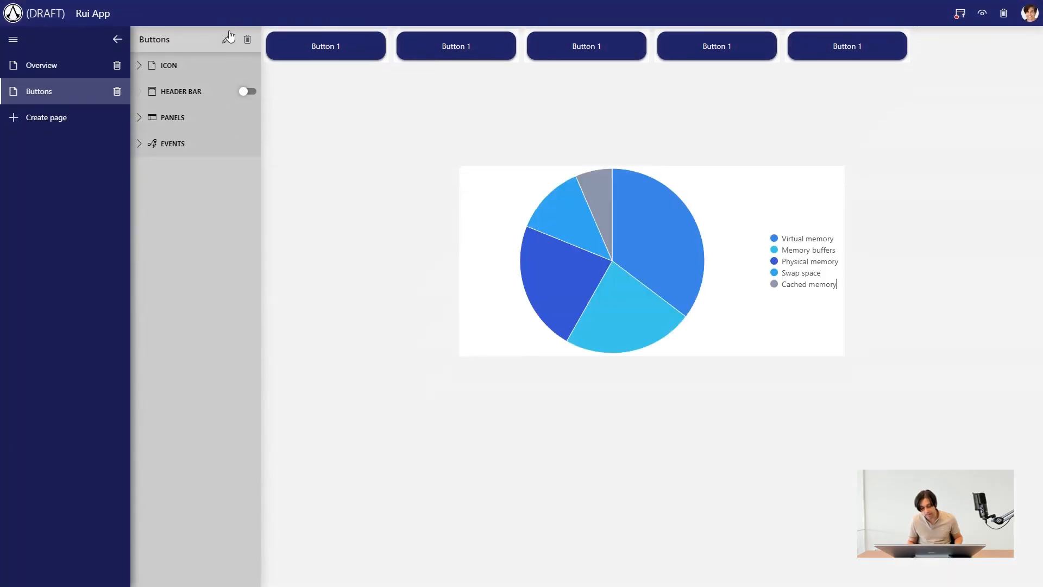
Step: Enable the Buttons page header bar, add two header buttons, and show one's On click actions
{"action": "left_click", "coordinate": [247, 91]}
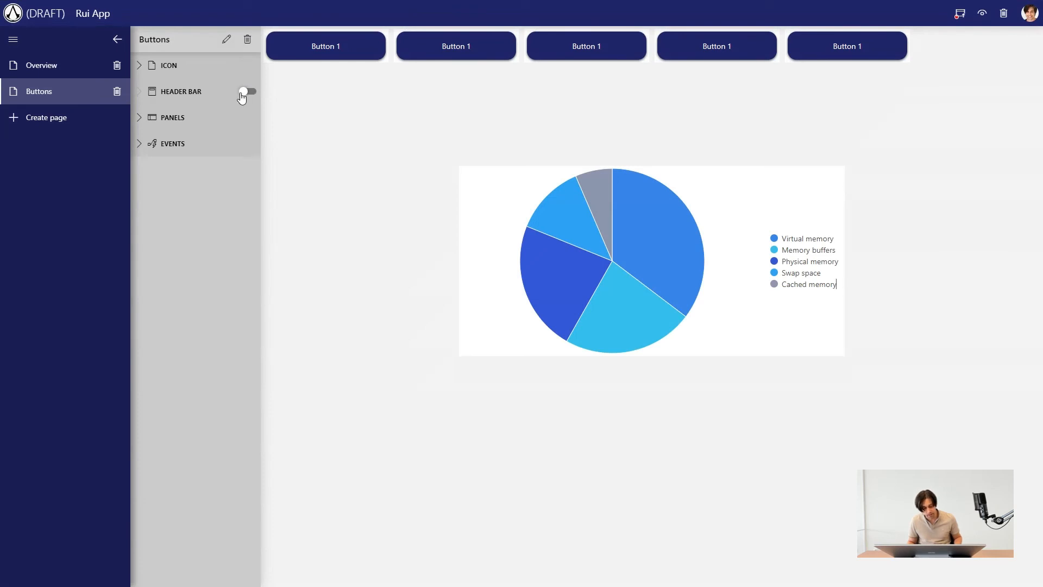
{"action": "left_click", "coordinate": [248, 92]}
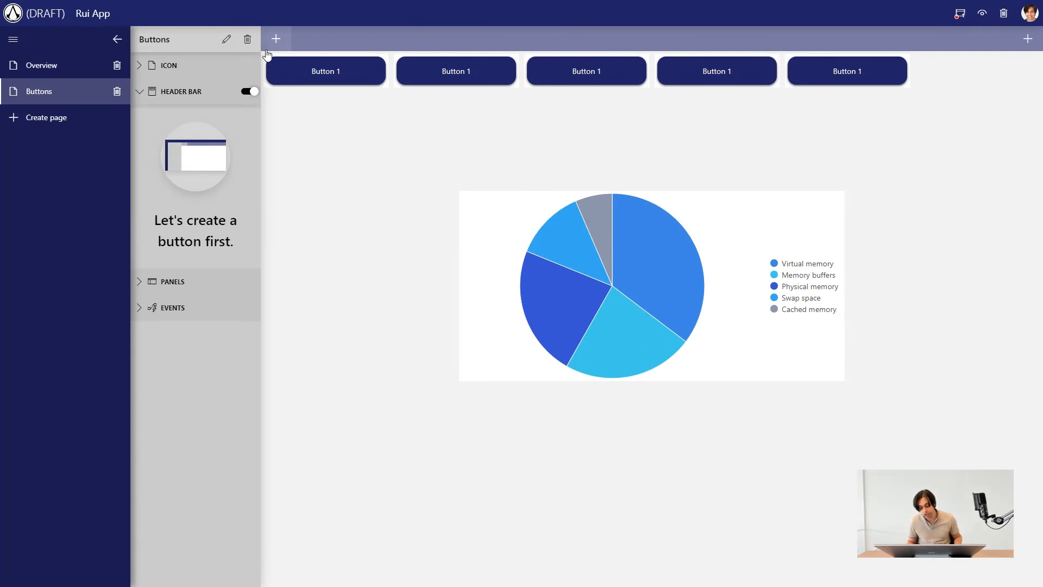
{"action": "mouse_move", "coordinate": [341, 50]}
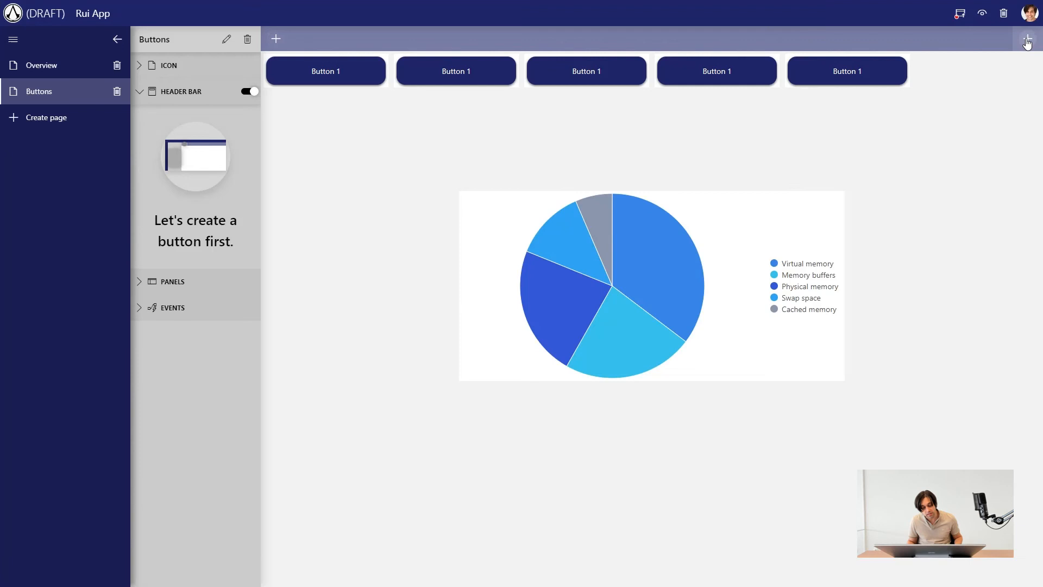
{"action": "mouse_move", "coordinate": [1028, 40]}
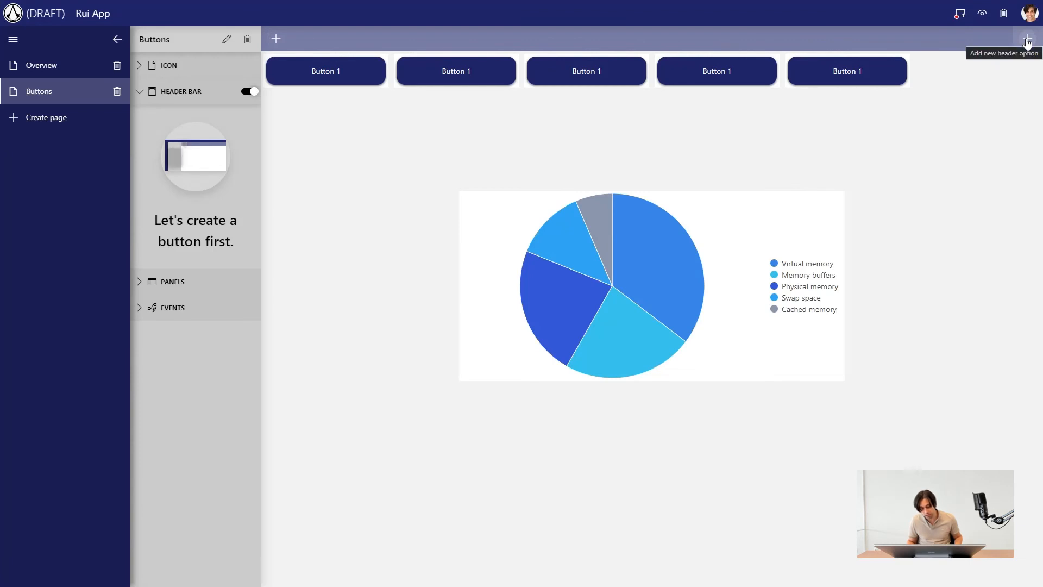
{"action": "left_click", "coordinate": [1027, 39]}
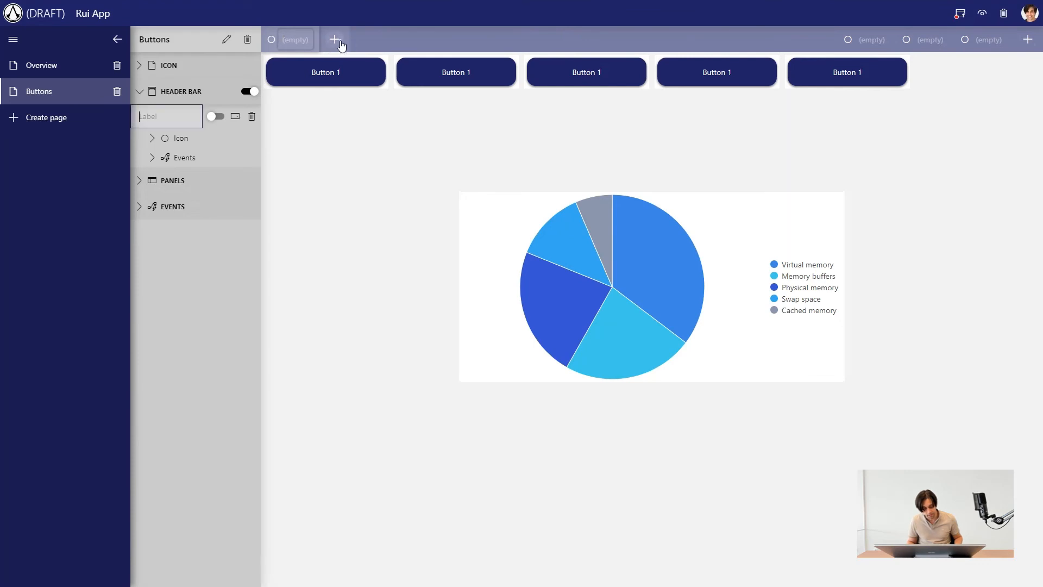
{"action": "left_click", "coordinate": [335, 40]}
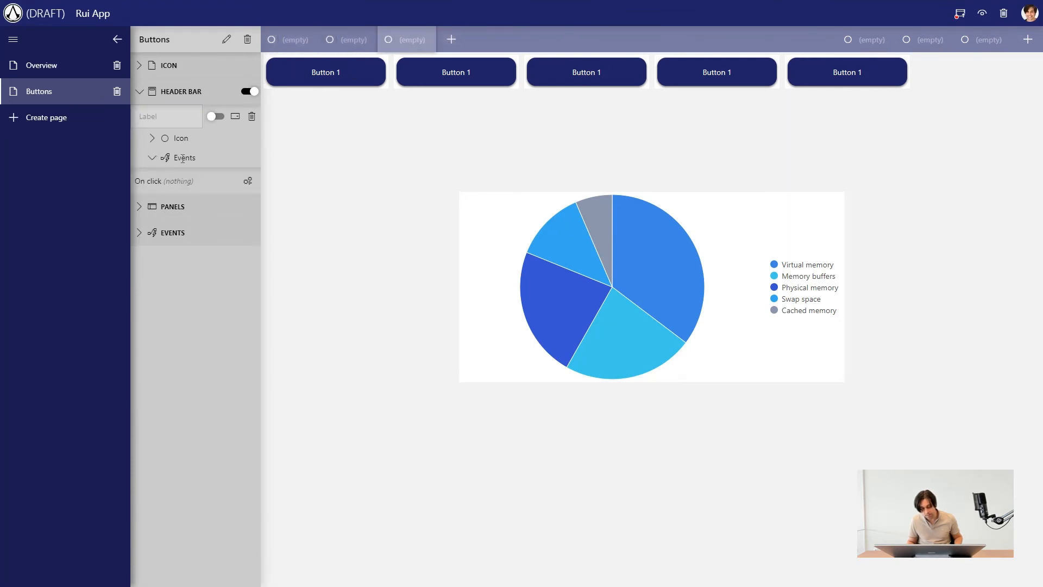
{"action": "mouse_move", "coordinate": [224, 185]}
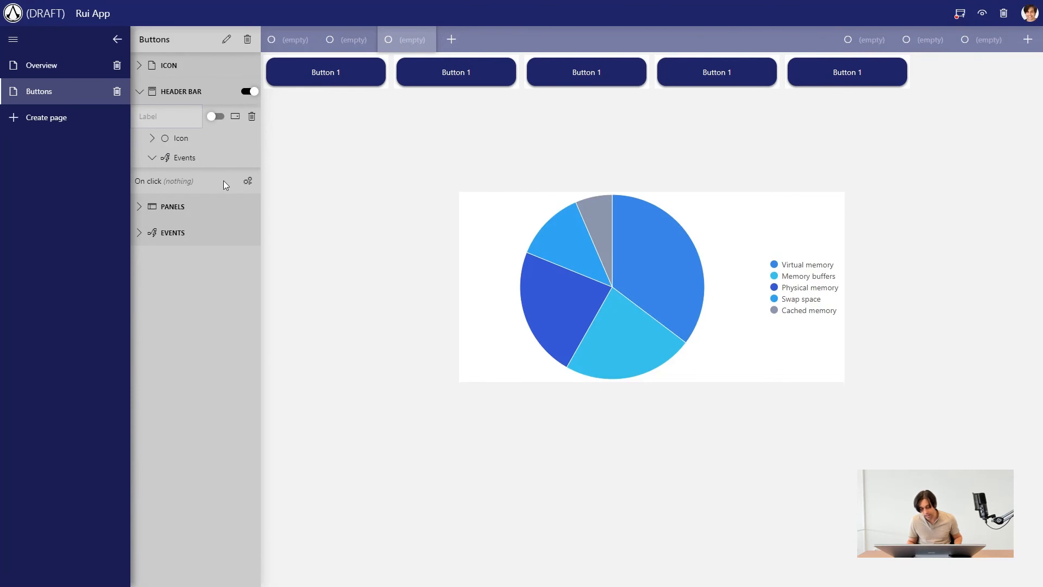
{"action": "left_click", "coordinate": [248, 181]}
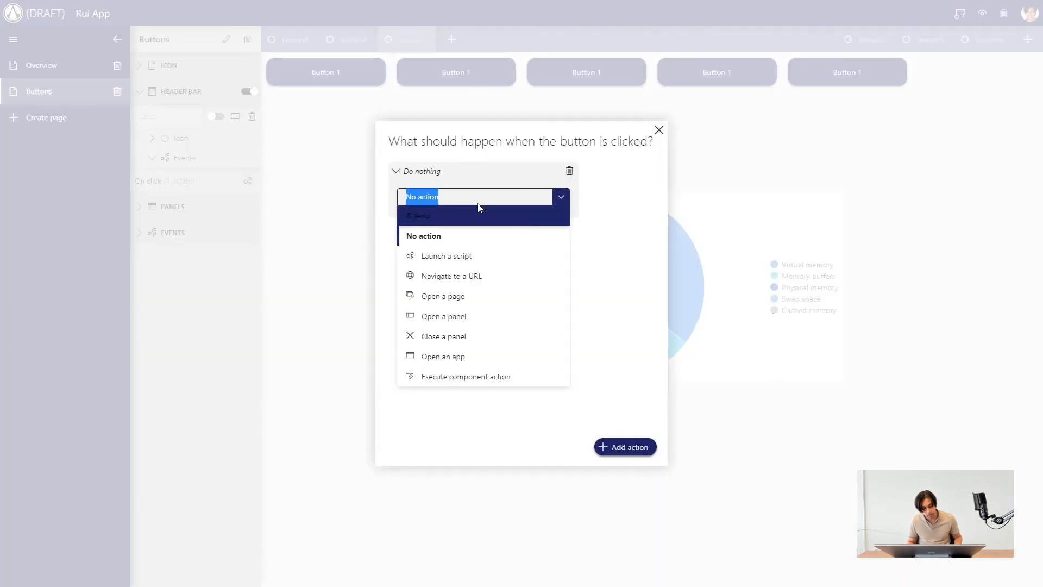